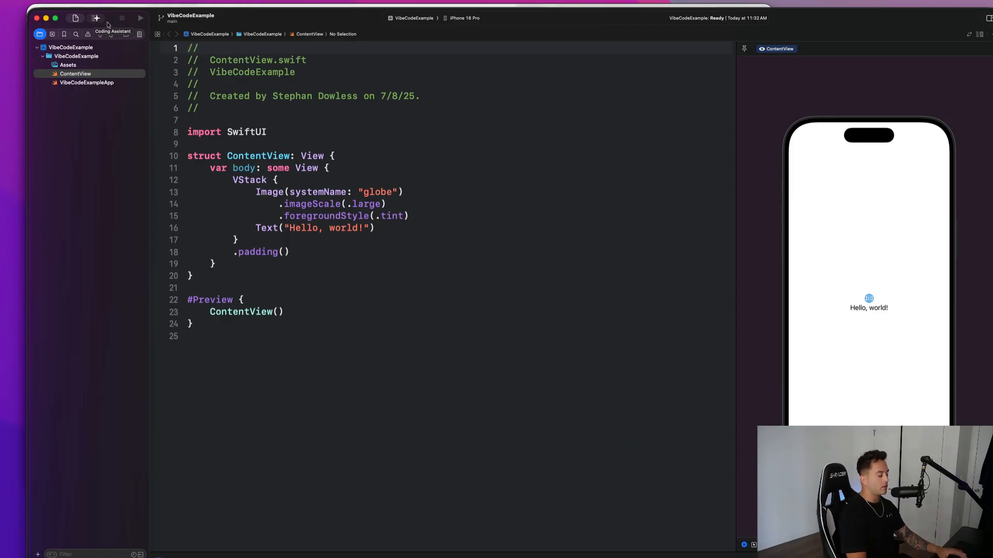
# Step: Switch to the Simulator and bring forward the Users demo app listing usernames and emails
pyautogui.press('Cmd+Tab')
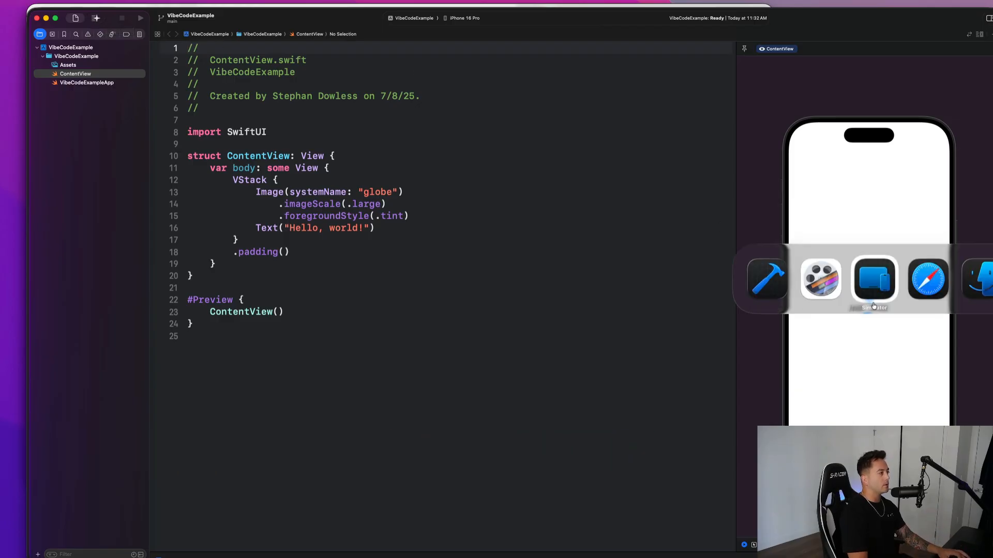
pyautogui.click(874, 279)
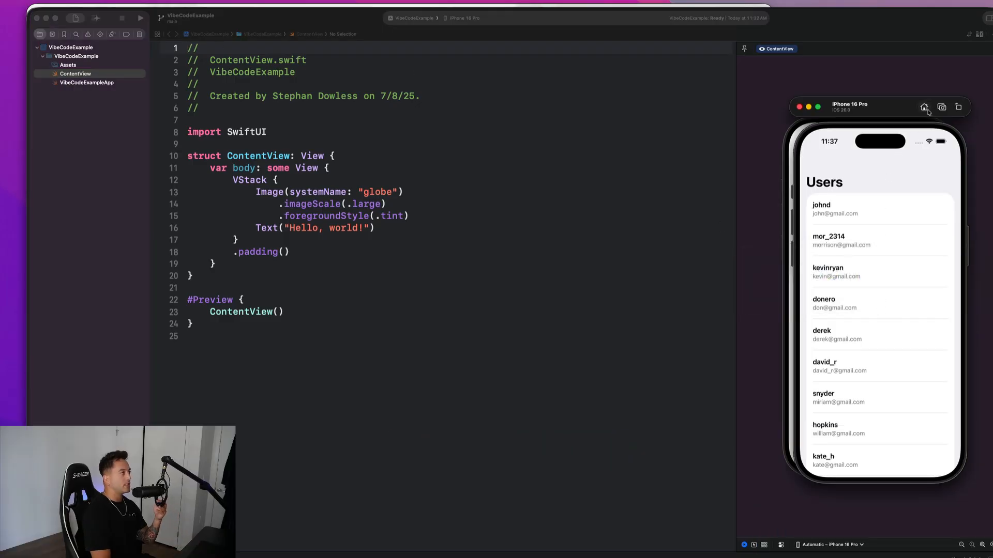
pyautogui.click(924, 107)
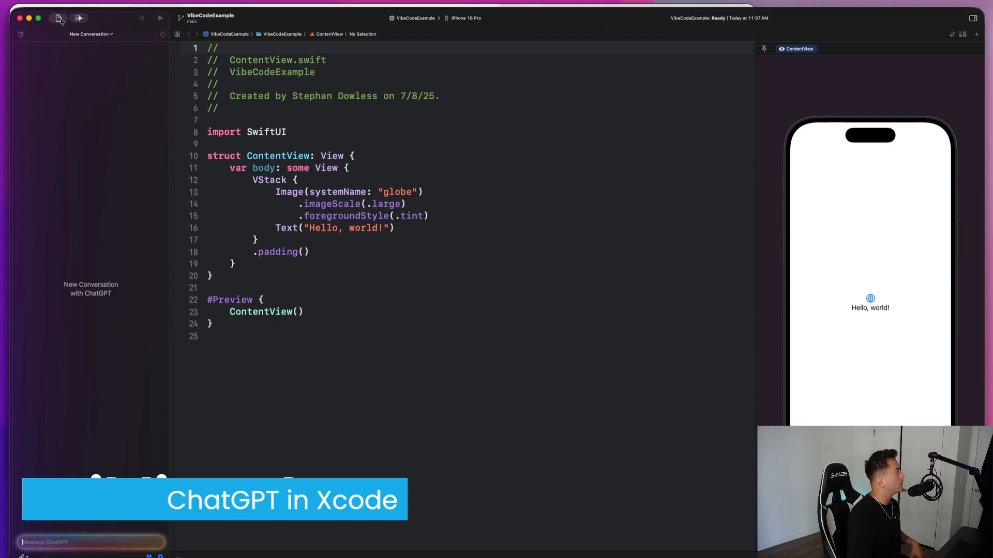
# Step: Open the ChatGPT coding assistant and stay in a new conversation
pyautogui.click(56, 19)
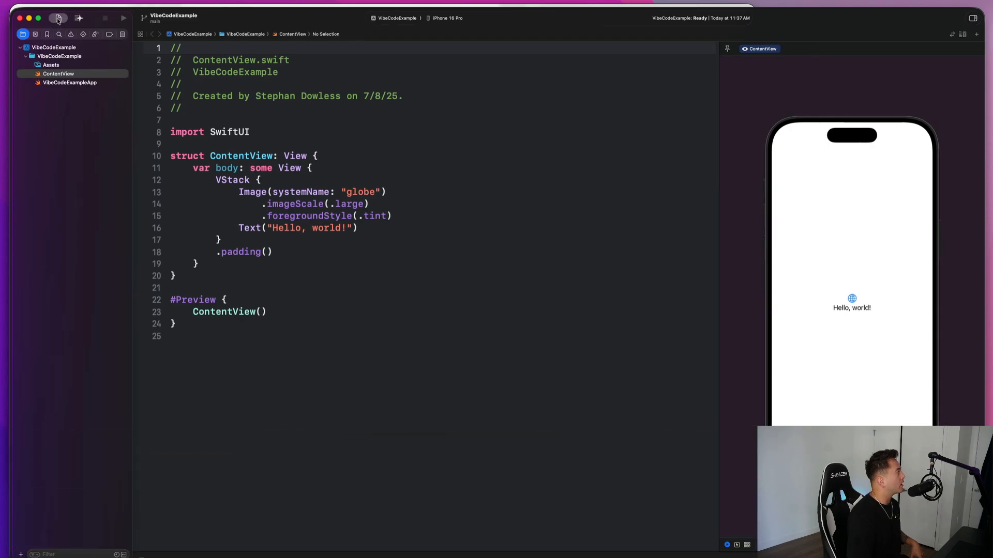
pyautogui.click(58, 19)
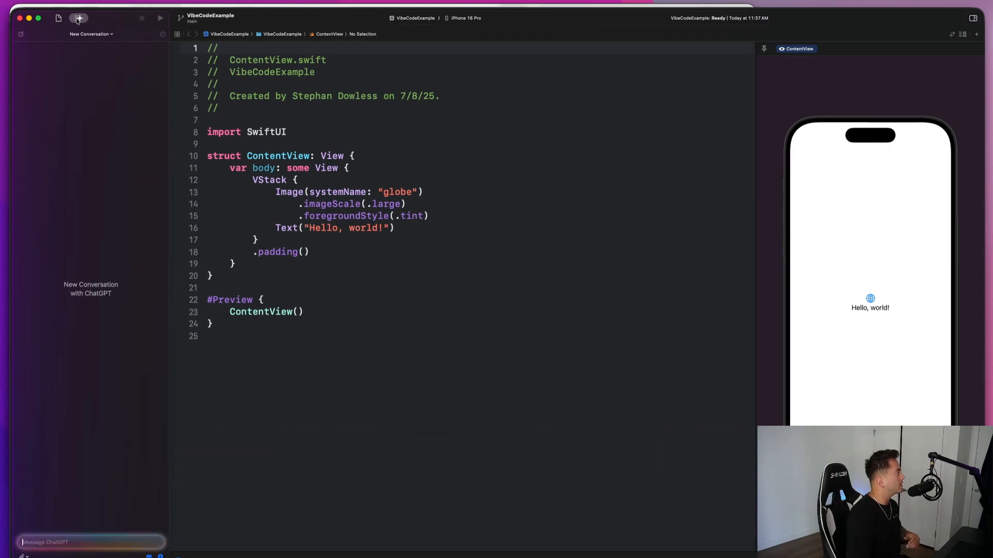
pyautogui.click(91, 34)
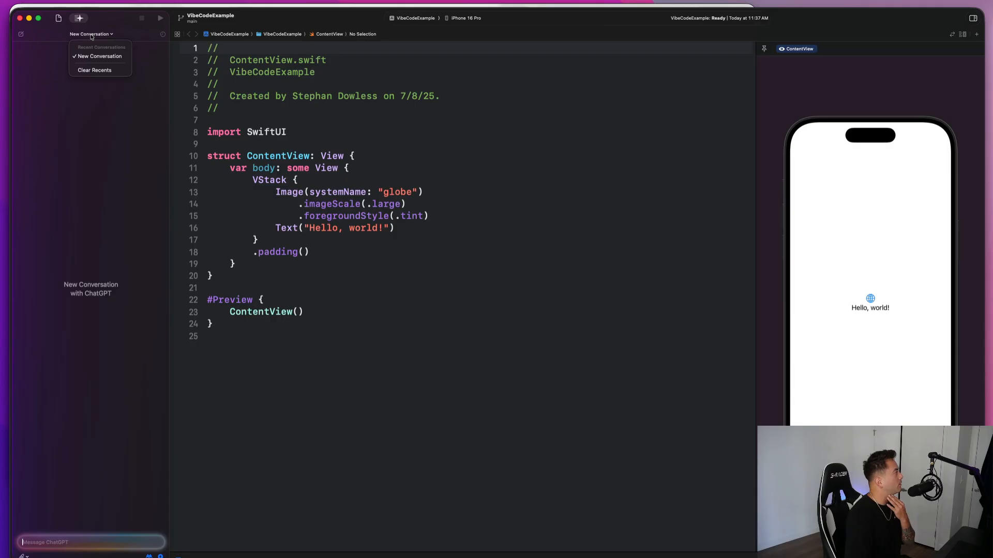
pyautogui.click(114, 265)
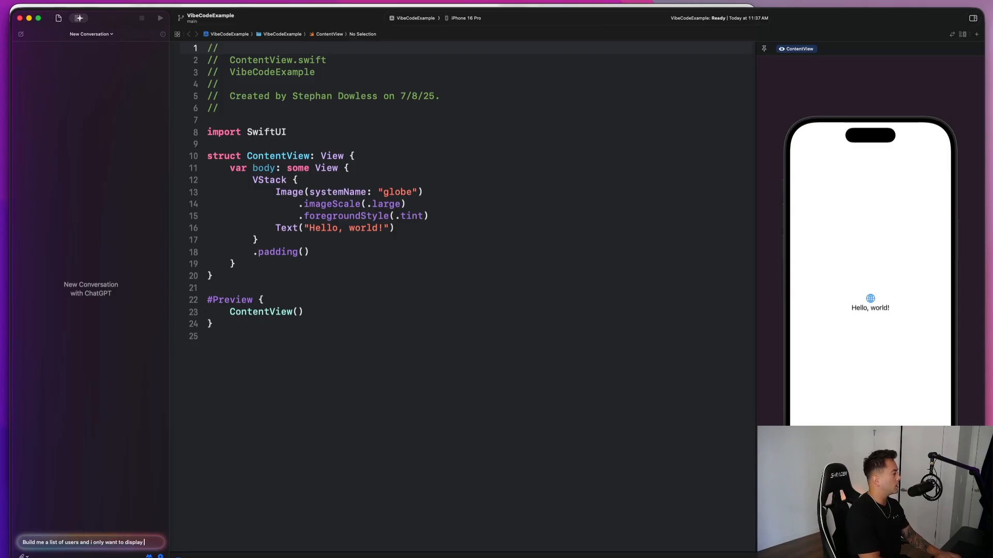
# Step: Finish the prompt with 'username and email' and review the generated User list code
pyautogui.write('username and email')
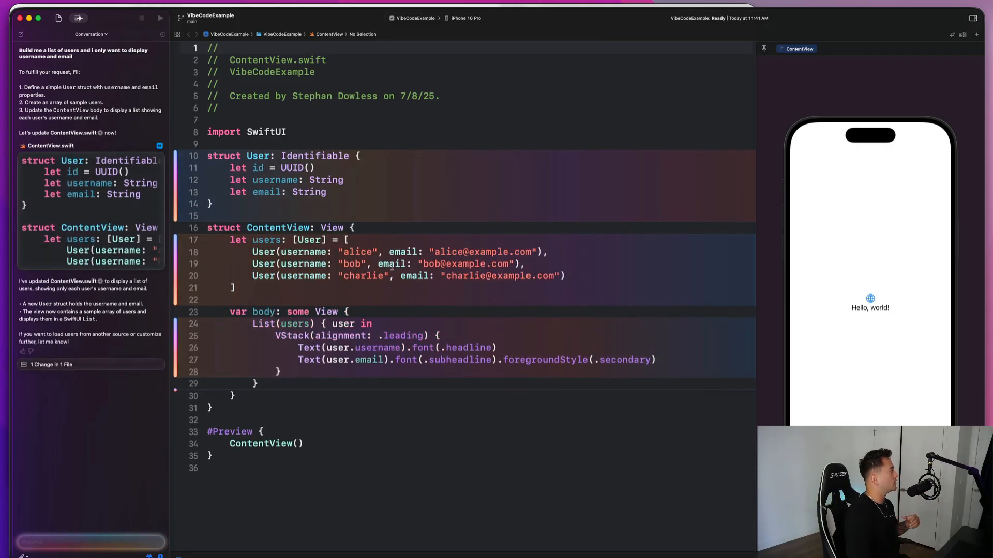
pyautogui.scroll(-3)
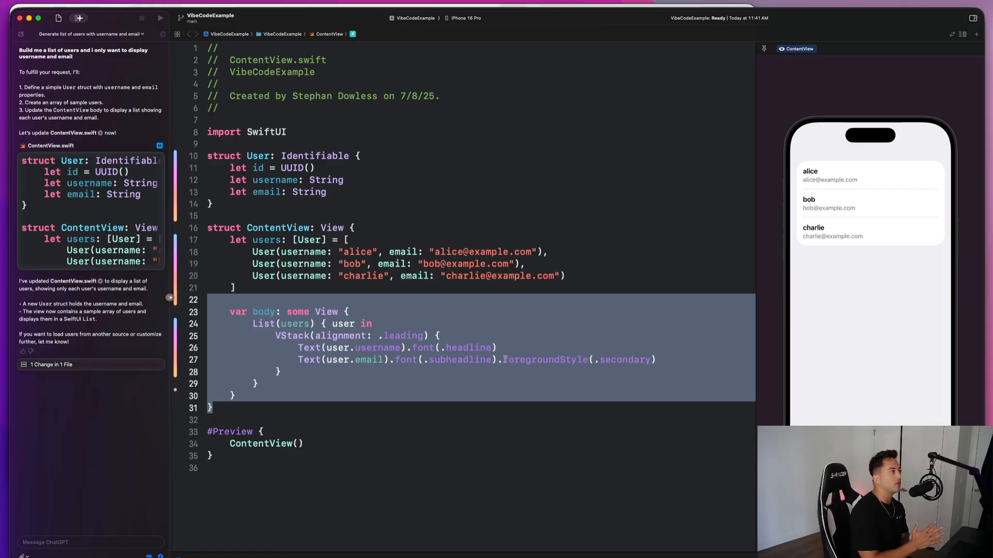
pyautogui.moveTo(368, 438)
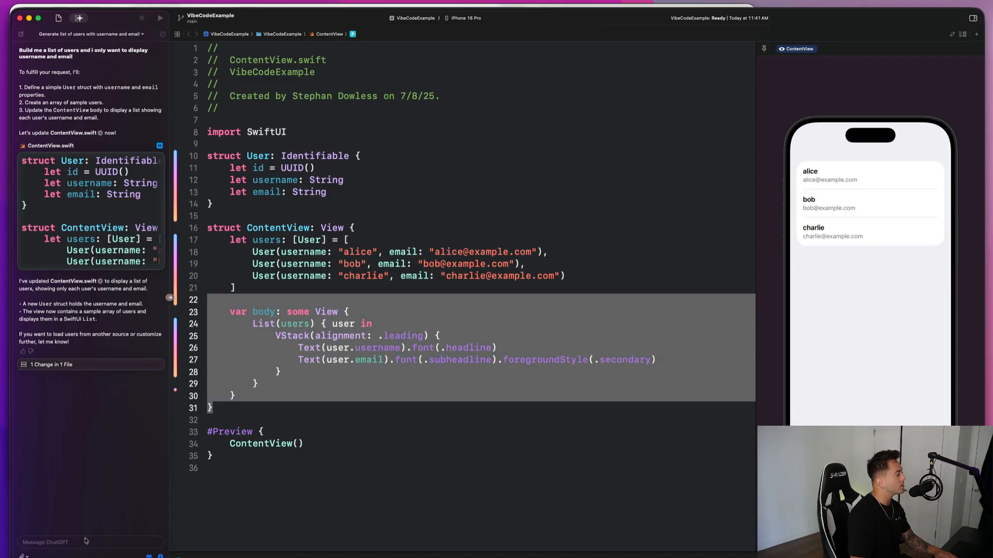
pyautogui.write('Embed')
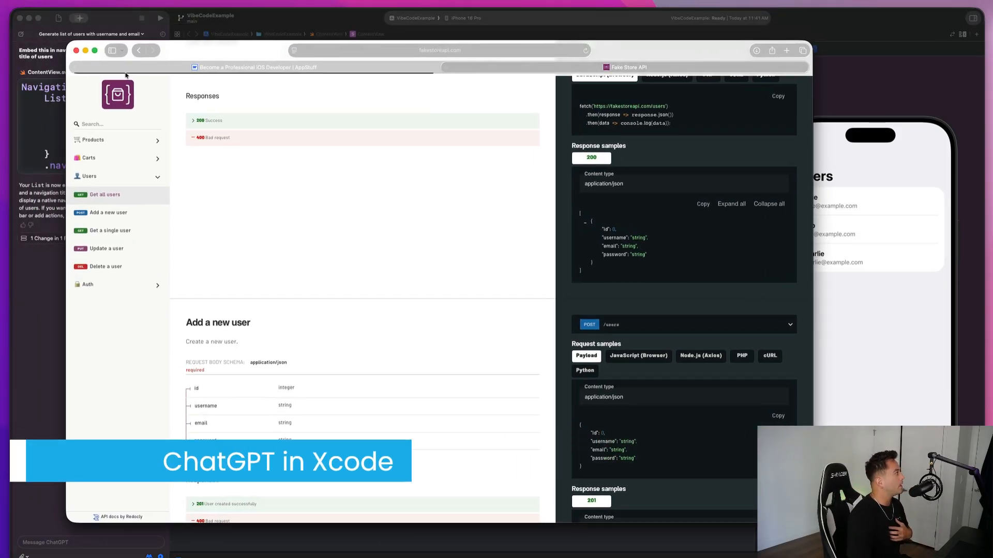
# Step: Open fakestoreapi.com's Users docs and inspect the Get all users sample response fields
pyautogui.click(442, 49)
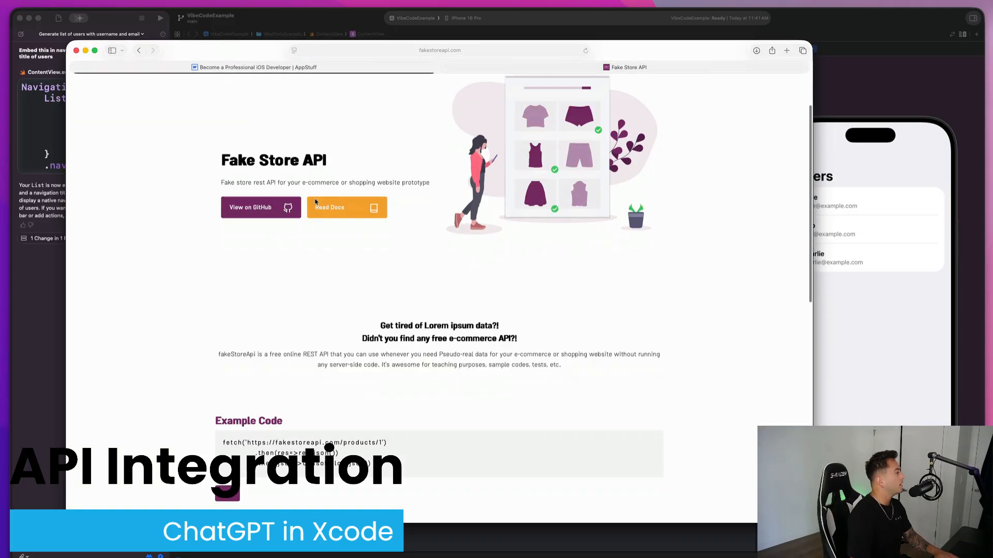
pyautogui.scroll(-3)
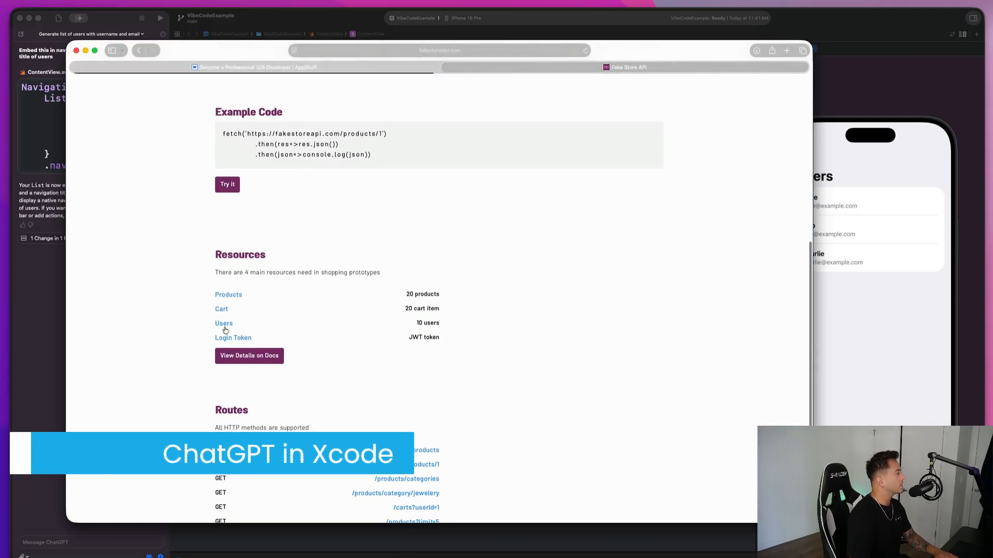
pyautogui.click(223, 323)
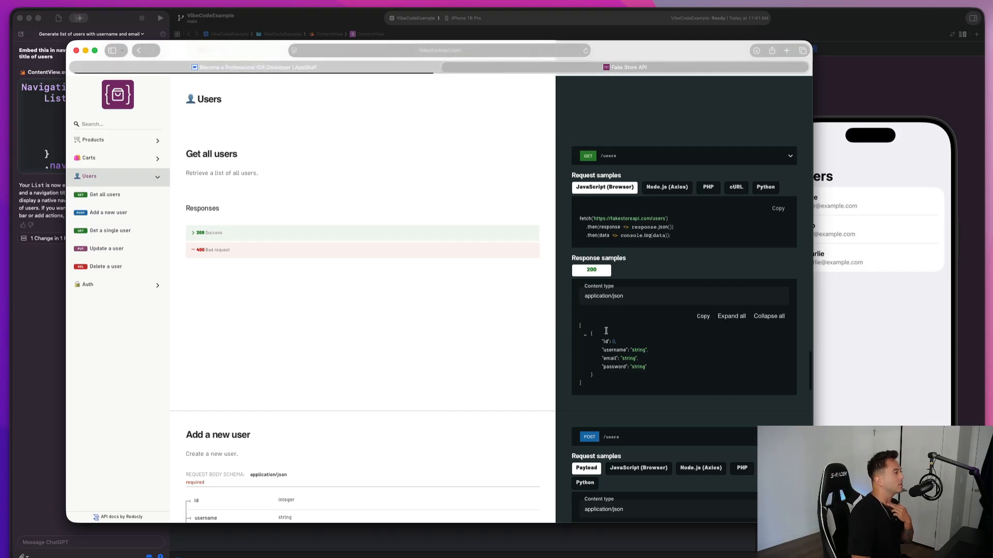
pyautogui.moveTo(635, 384)
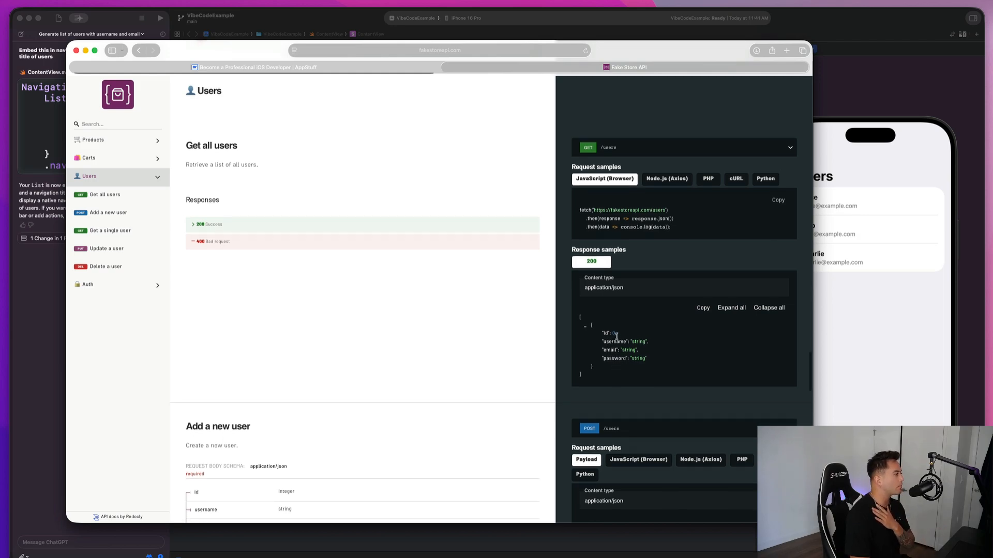
pyautogui.doubleClick(607, 333)
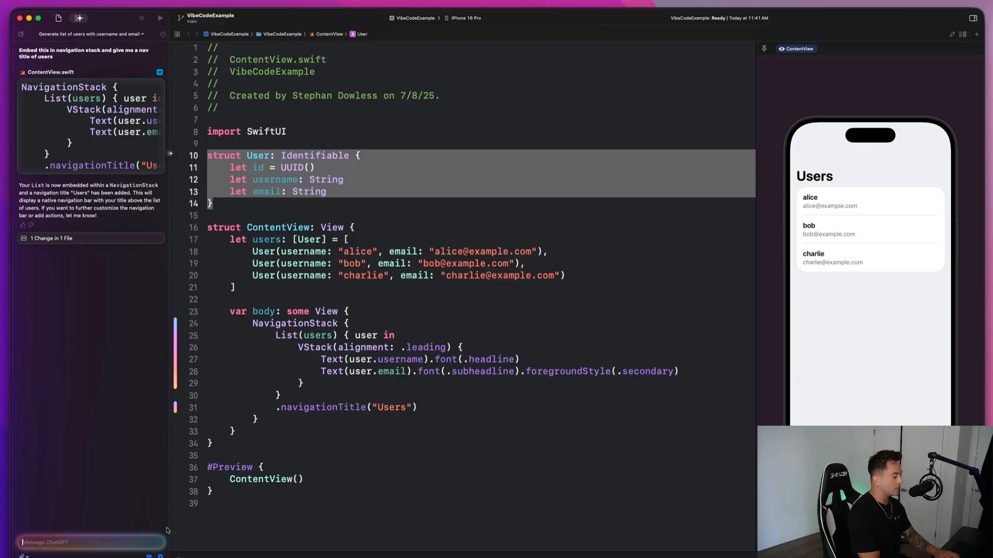
# Step: Ask ChatGPT to create a service that fetches users from fakestoreapi.com
pyautogui.write('Create a service file that fetches users from')
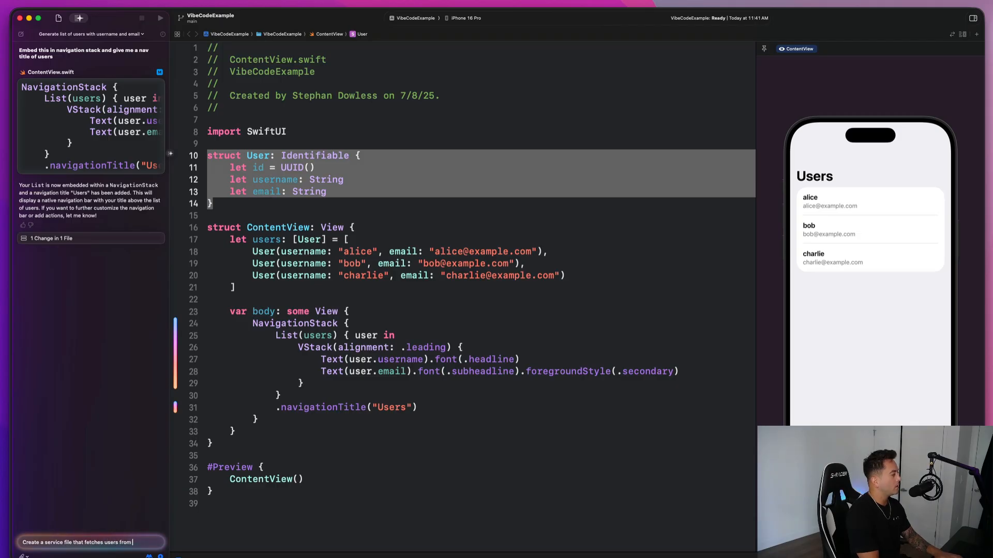
pyautogui.write('fakestorea')
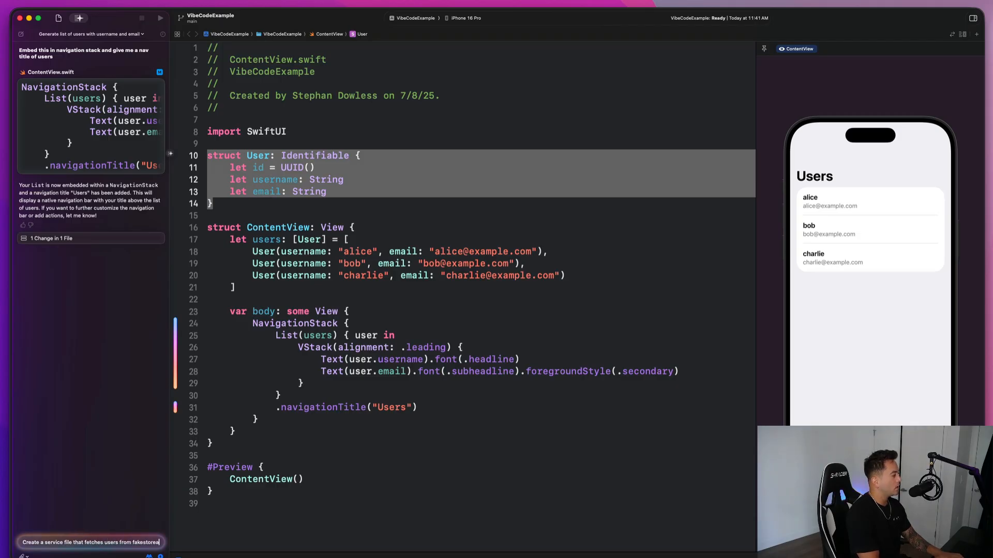
pyautogui.write('fakestoreapi.com')
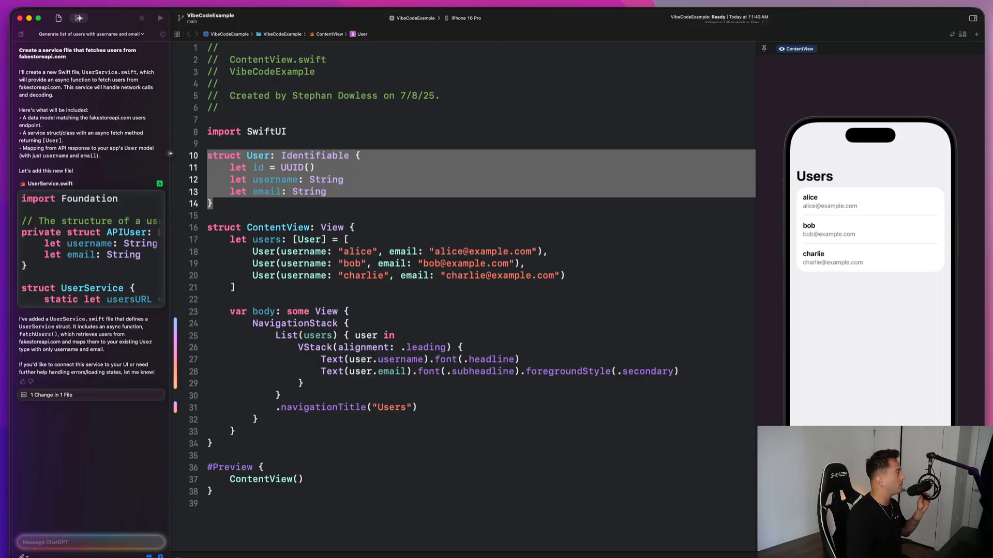
pyautogui.moveTo(78, 30)
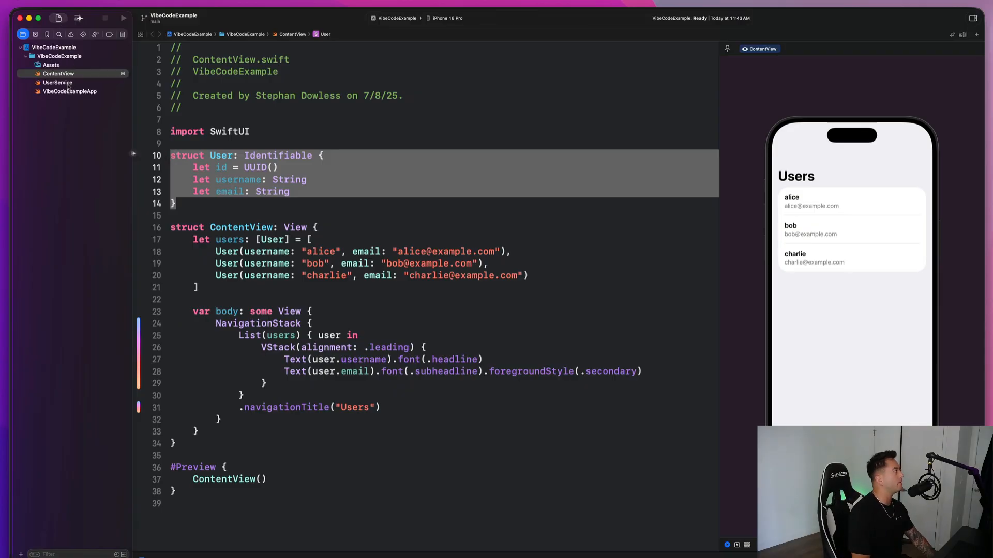
# Step: Open UserService.swift and select the APIUser struct to delete it
pyautogui.click(57, 82)
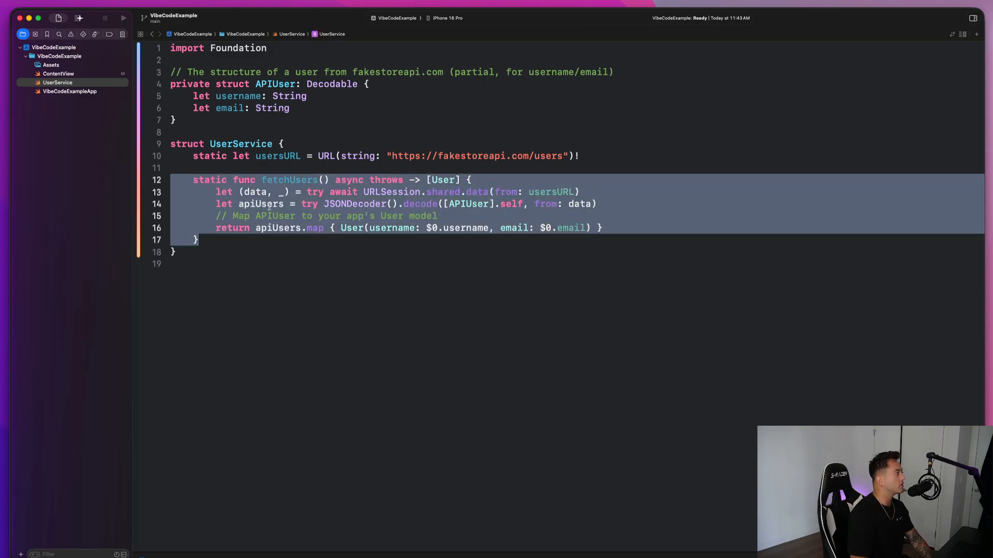
pyautogui.doubleClick(349, 180)
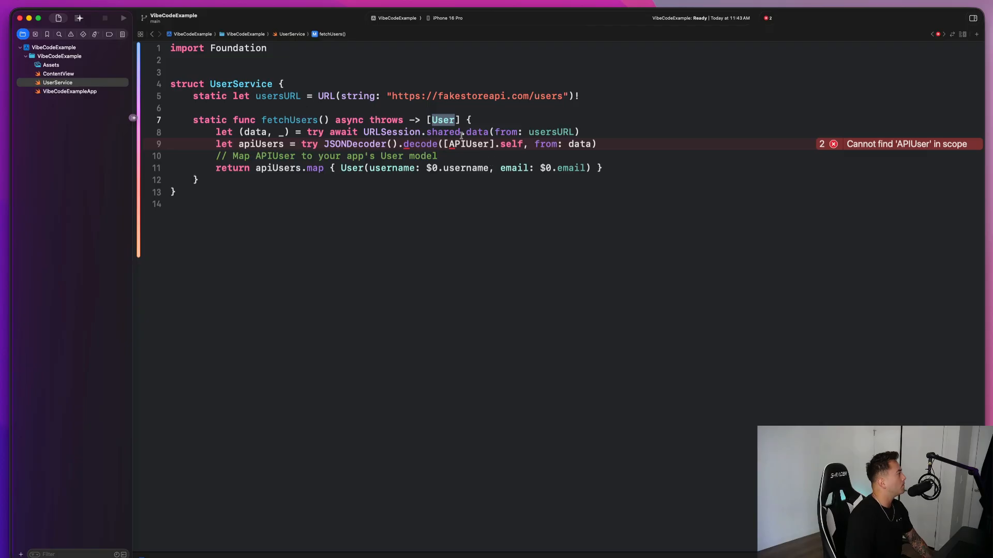
# Step: Start a new ChatGPT conversation asking to replace APIUser with the User struct
pyautogui.click(76, 19)
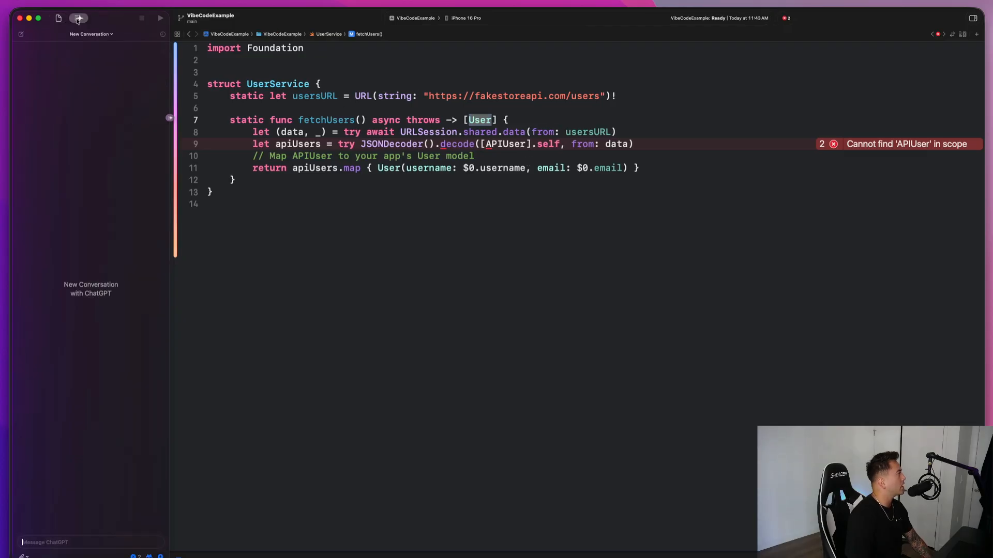
pyautogui.write('w')
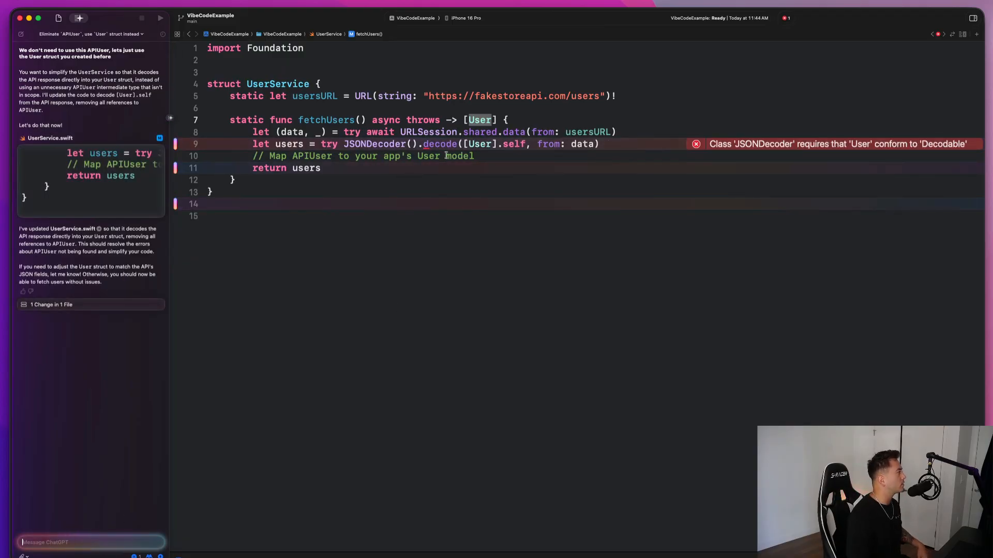
pyautogui.moveTo(832, 150)
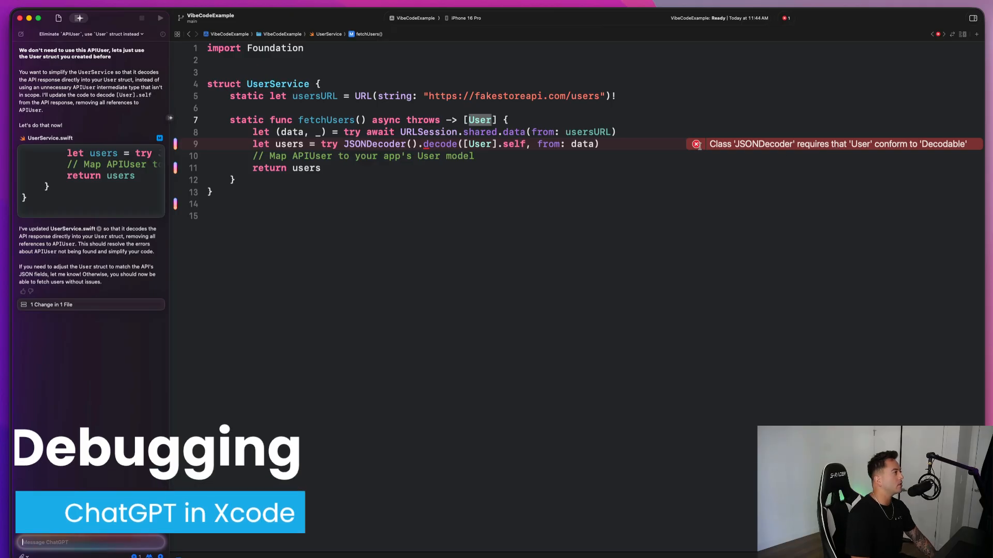
# Step: View the Decodable error details and hide the ChatGPT sidebar
pyautogui.click(697, 144)
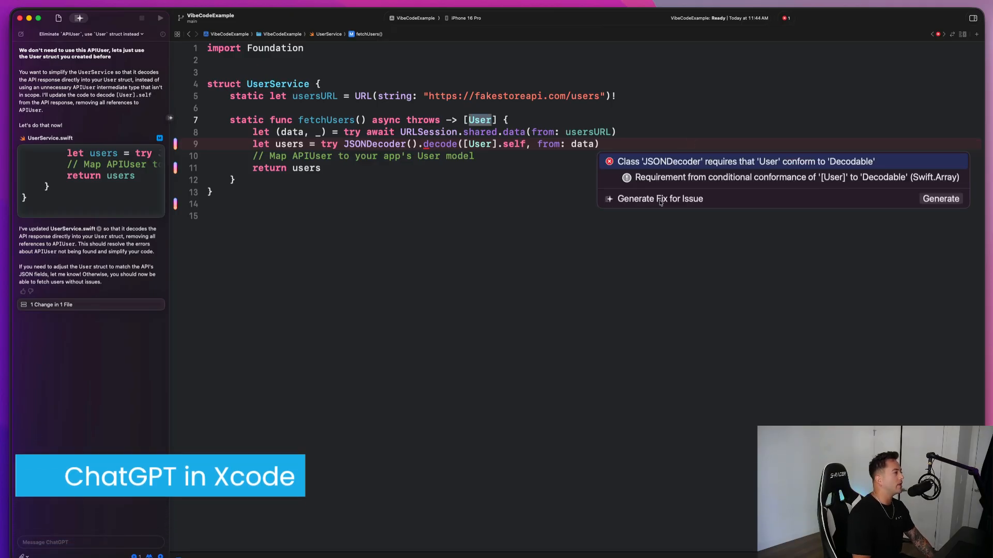
pyautogui.click(940, 198)
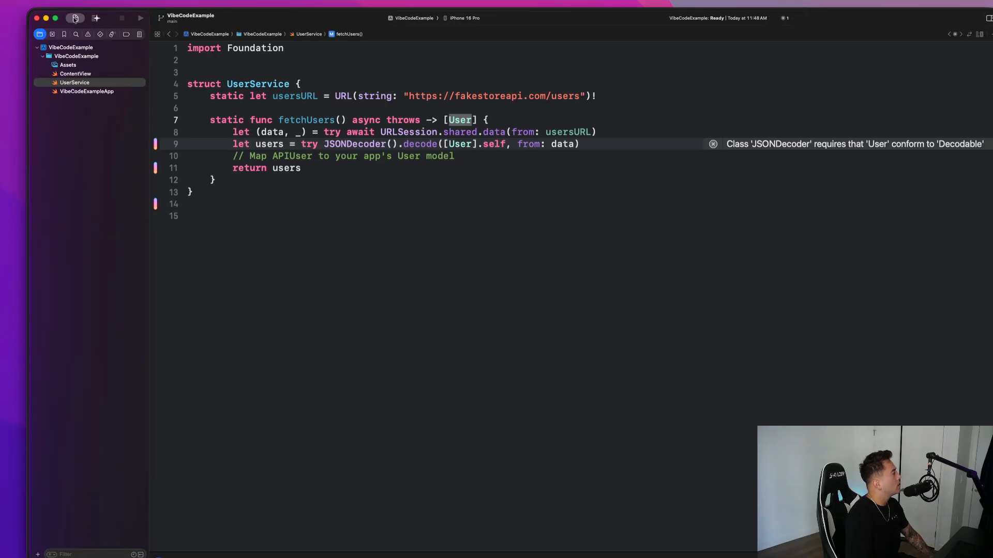
# Step: Open ContentView and generate a ChatGPT fix for the line 11 id decoding warning
pyautogui.click(76, 73)
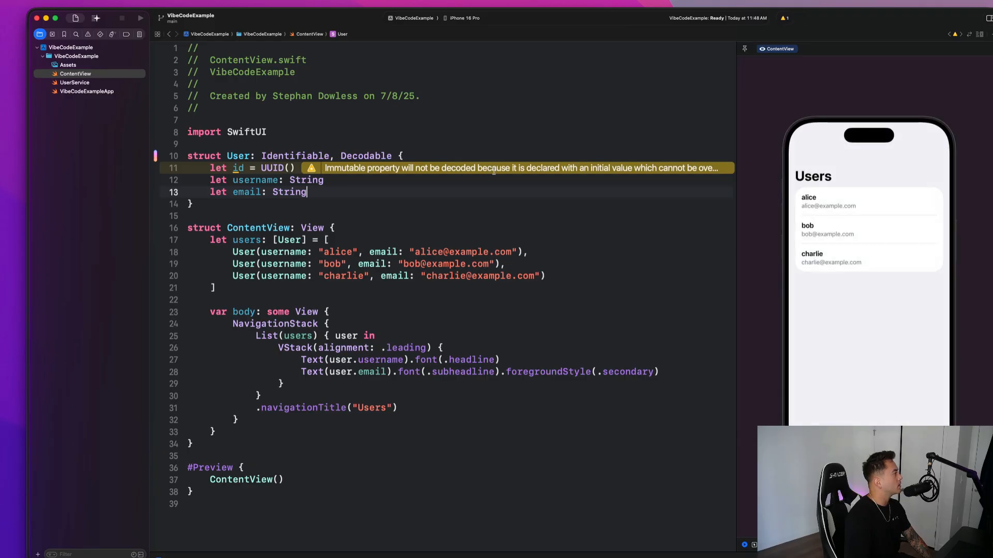
pyautogui.click(311, 168)
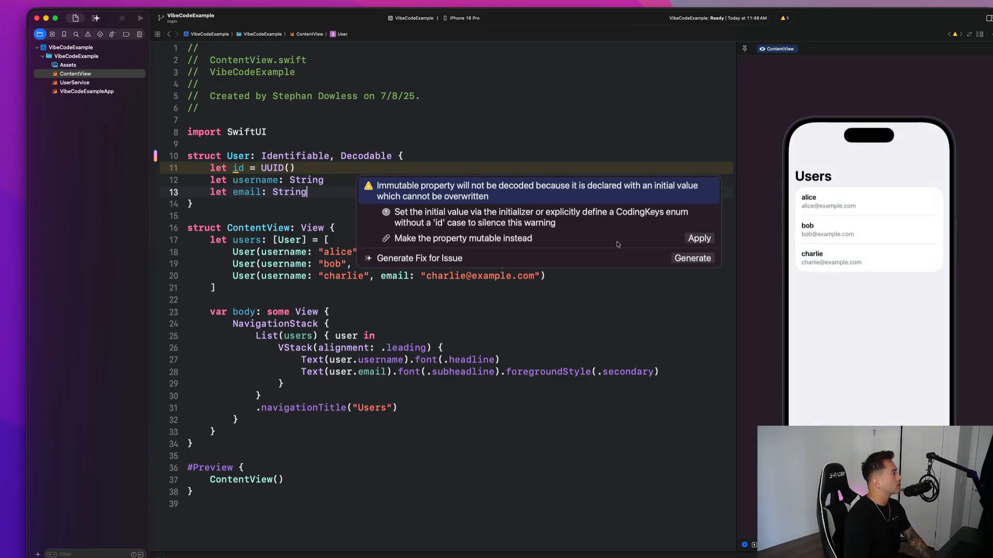
pyautogui.click(692, 258)
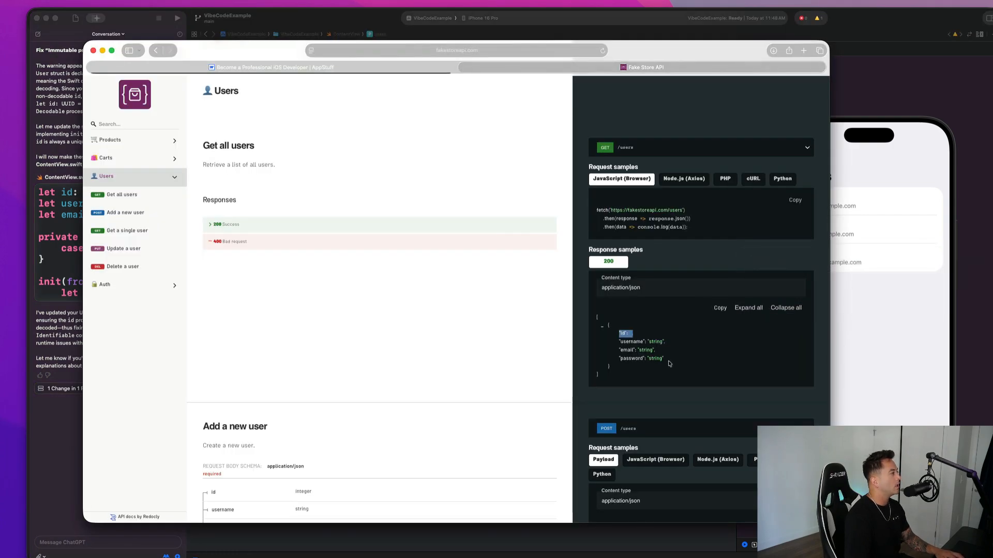
# Step: Select the sample user JSON in the Get all users 200 response
pyautogui.tripleClick(653, 350)
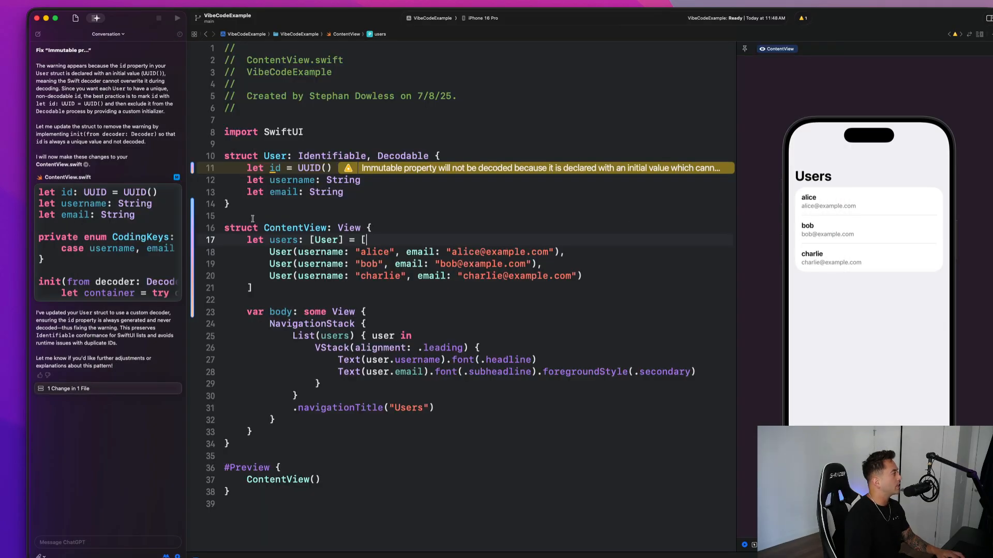
# Step: Ask ChatGPT to adjust the User object to the pasted JSON body, omitting the password
pyautogui.write('Adjust my user object in accordnace with this')
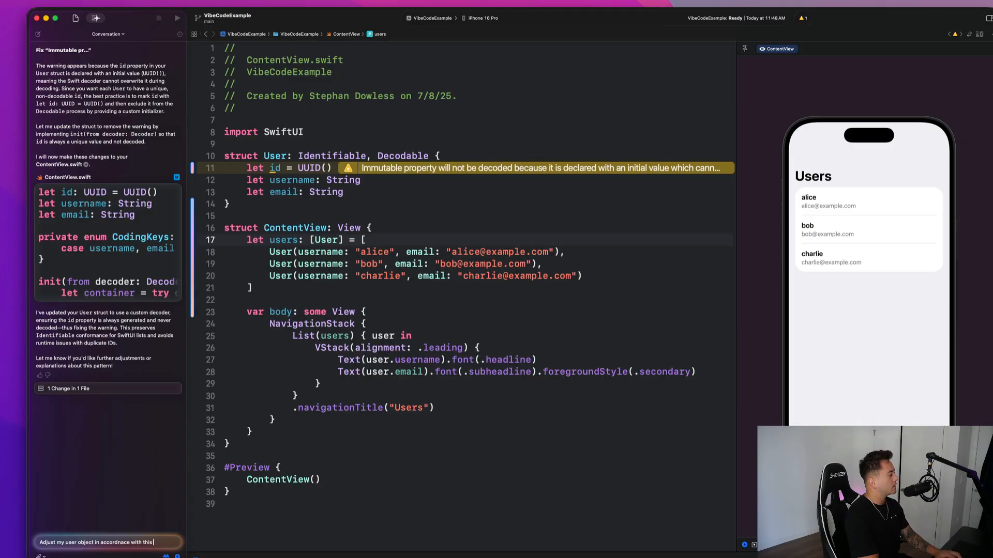
pyautogui.write('JSON body:')
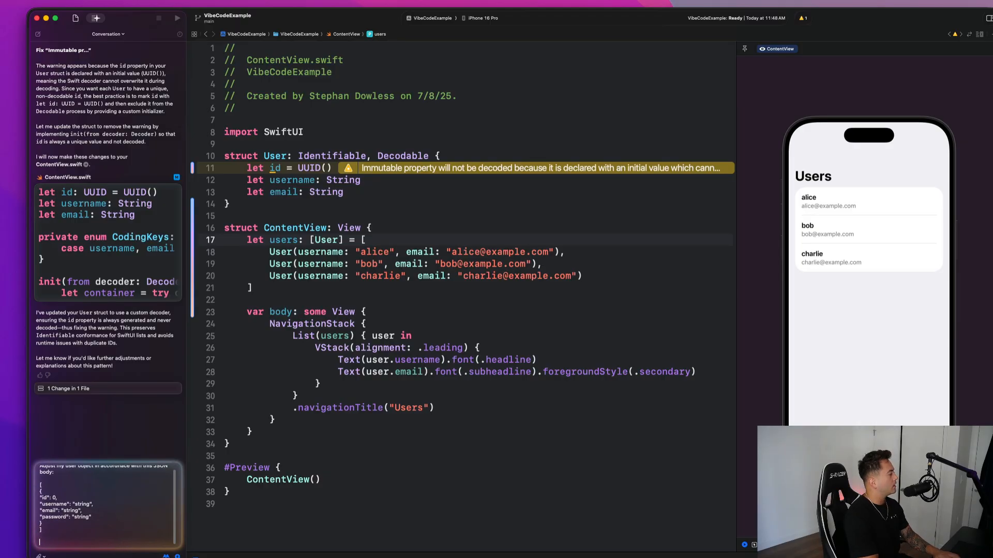
pyautogui.write("We don't need the p")
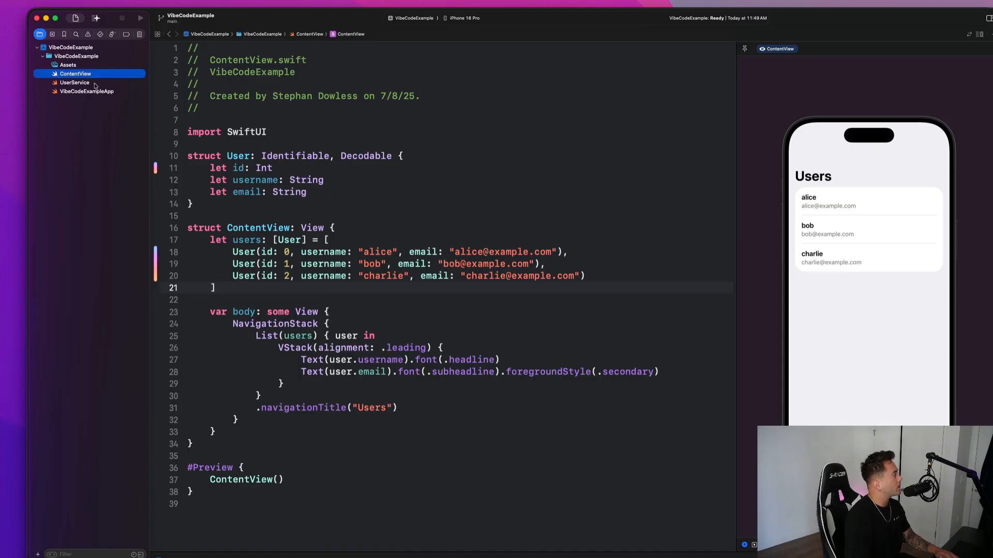
# Step: From UserService.swift, ask ChatGPT to create a view model, inject the service, and implement it
pyautogui.click(75, 83)
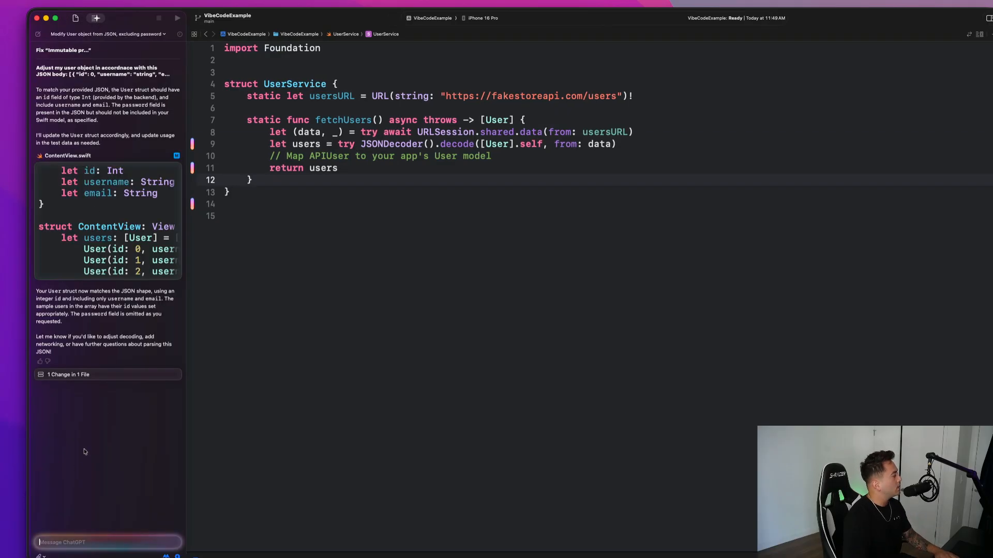
pyautogui.write('Create')
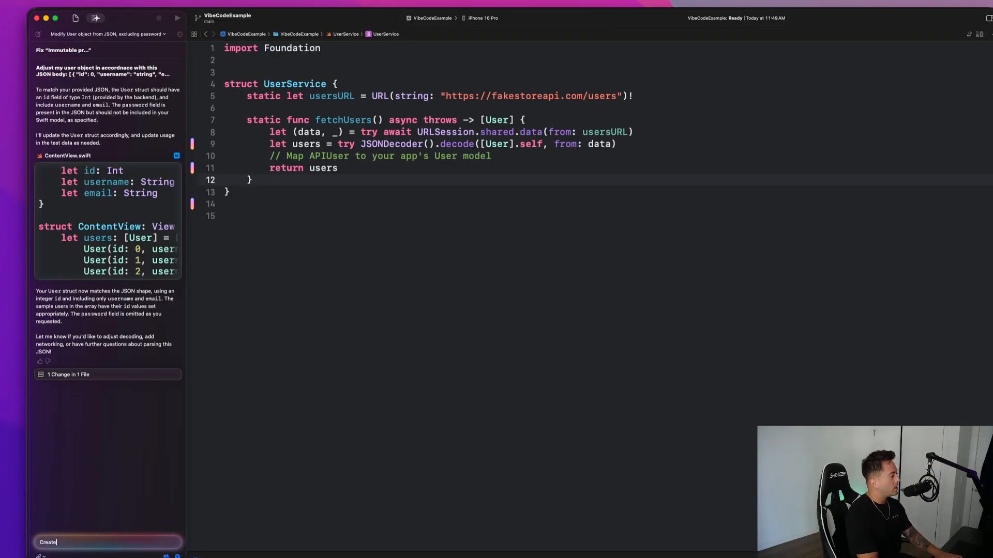
pyautogui.write('a view model and inject this service into t')
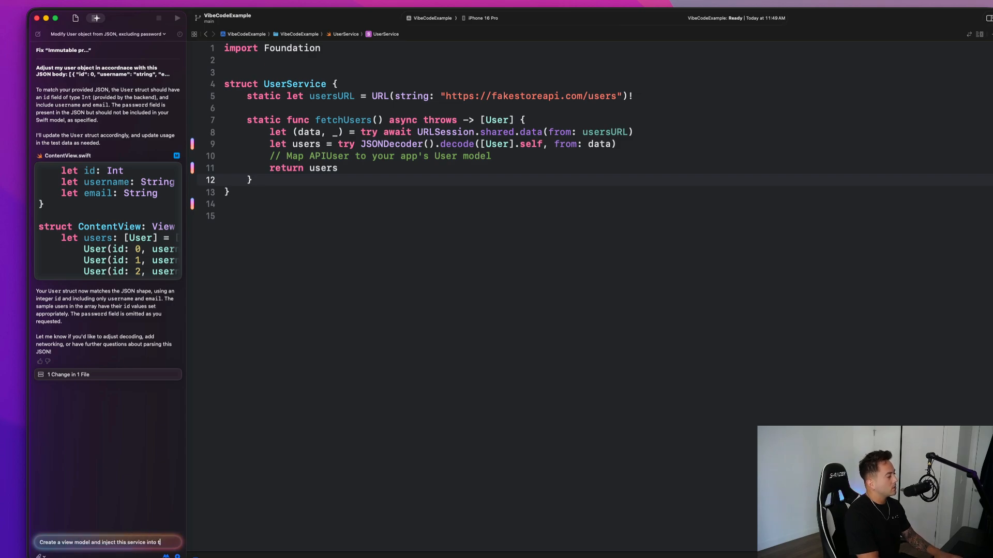
pyautogui.write('hat view model,')
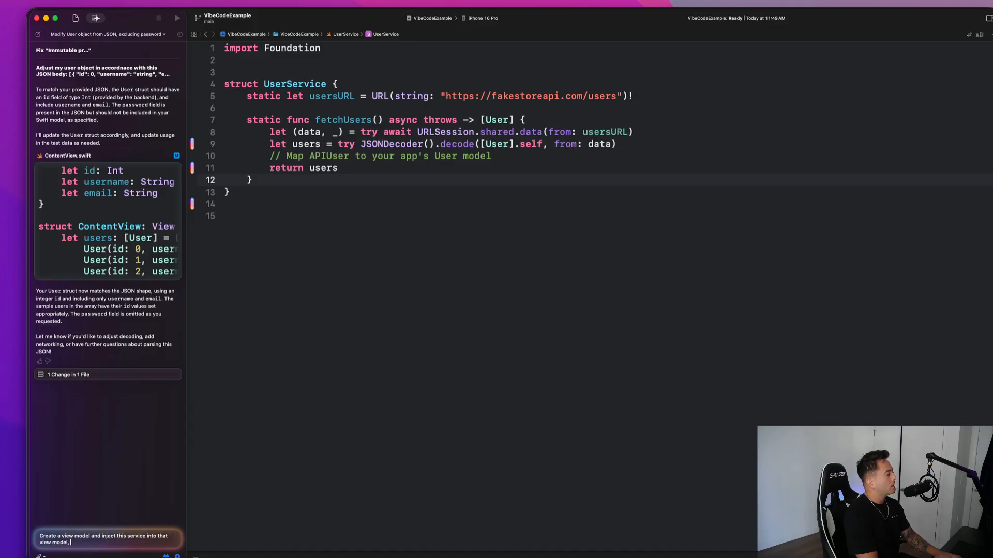
pyautogui.write('and implement the')
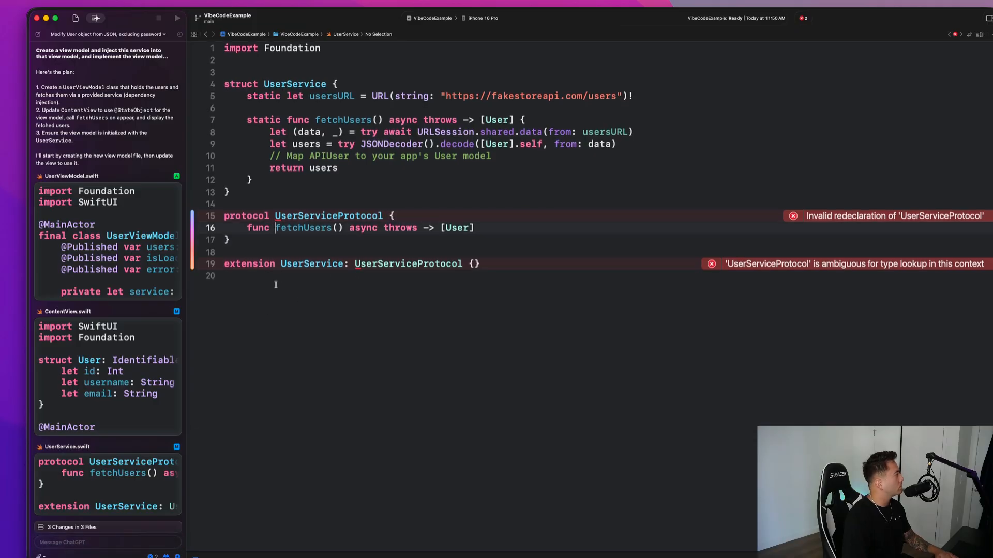
# Step: Select UserServiceProtocol, then open UserViewModel.swift from the Project Navigator
pyautogui.doubleClick(324, 215)
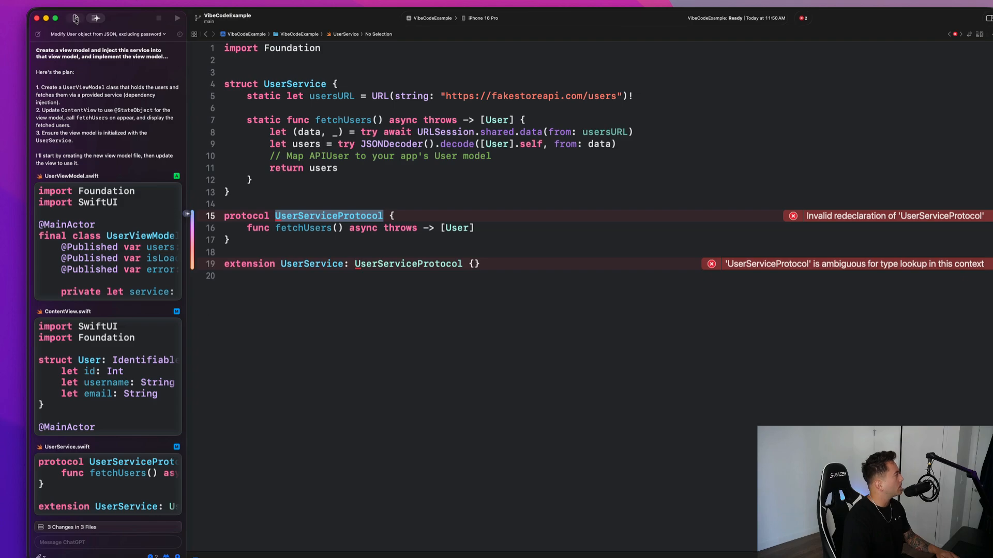
pyautogui.click(39, 33)
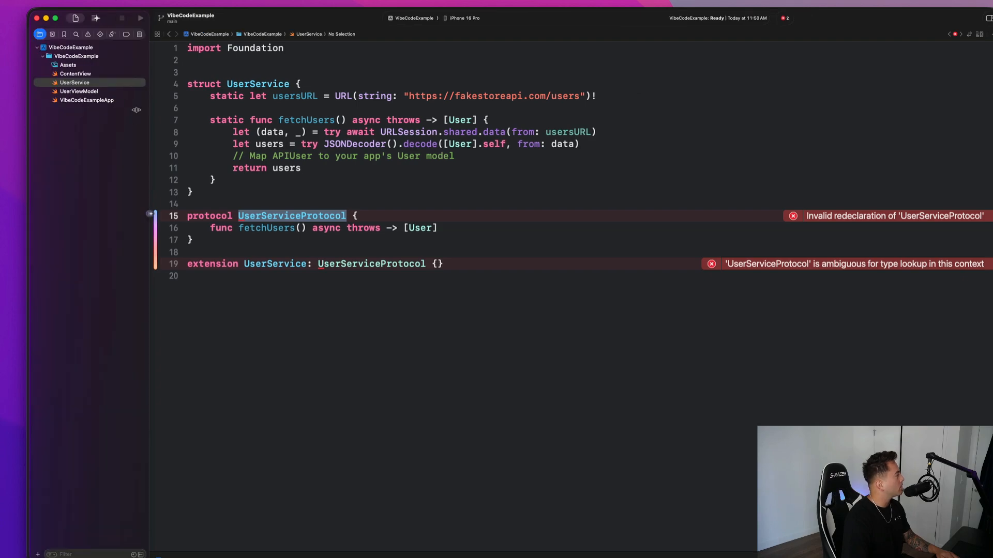
pyautogui.click(79, 91)
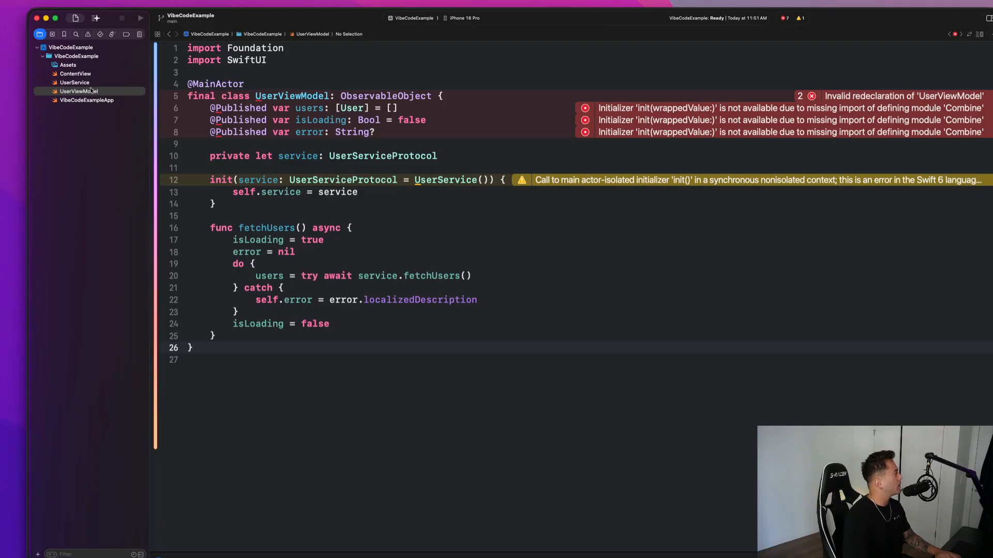
pyautogui.click(75, 73)
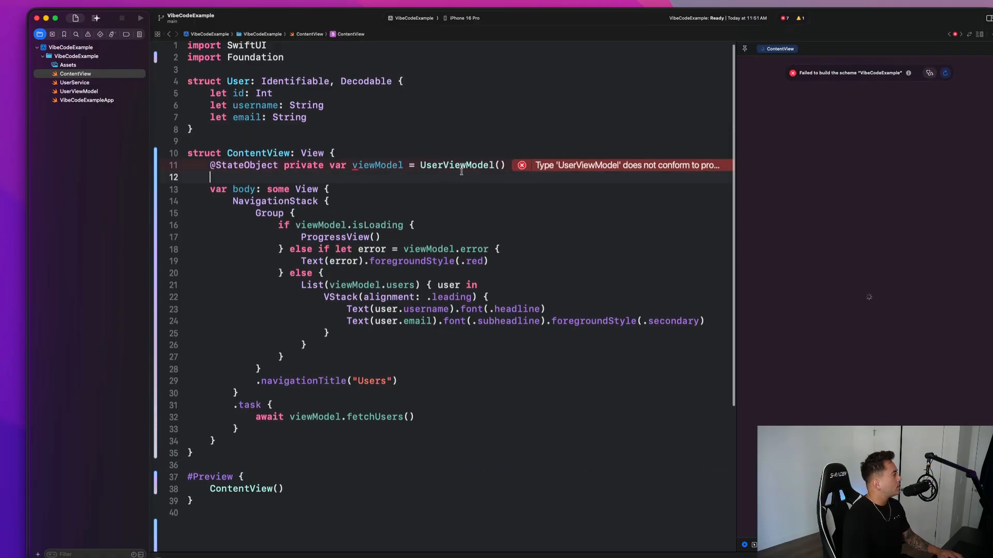
pyautogui.doubleClick(461, 165)
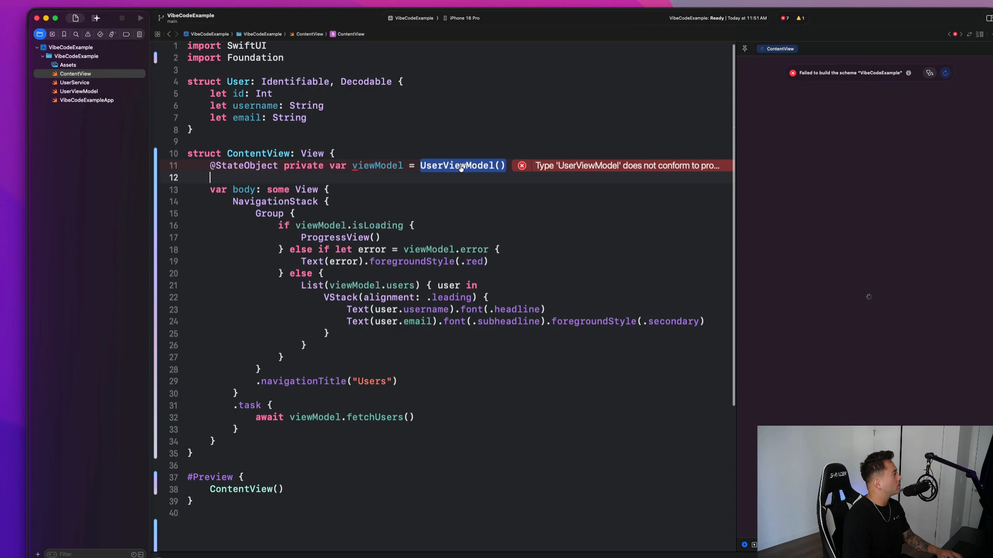
pyautogui.click(78, 91)
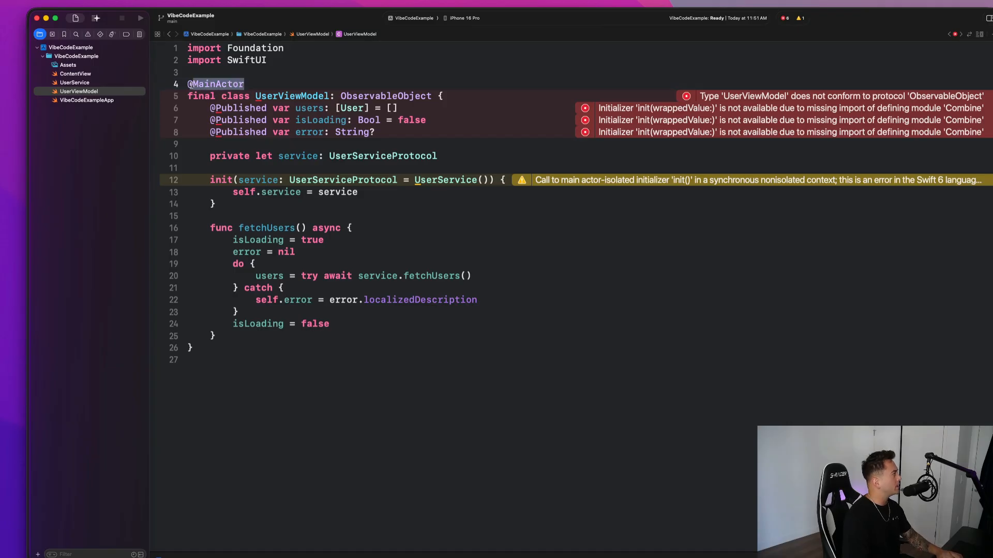
pyautogui.write('@Observable')
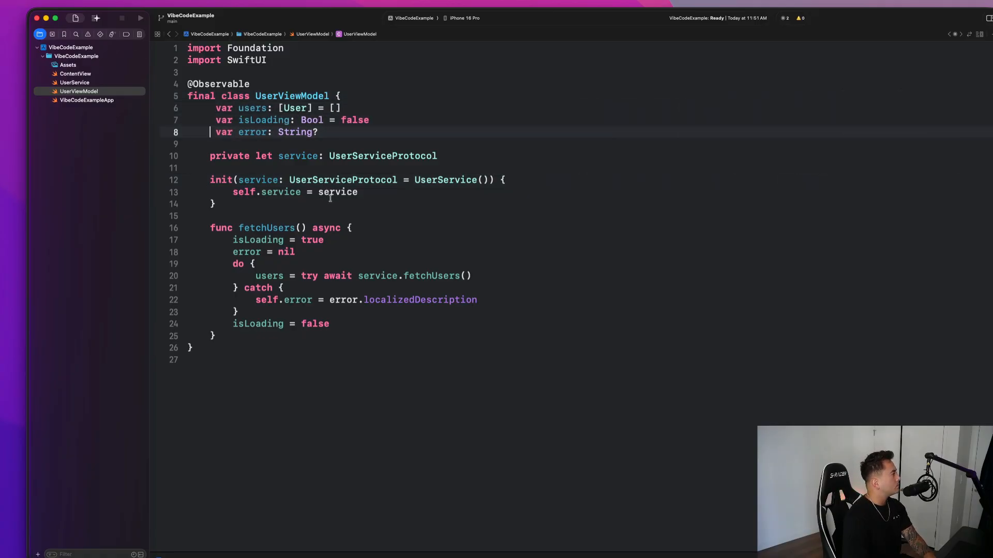
# Step: Open UserService.swift to make fetchUsers non-static using Self.usersURL
pyautogui.click(74, 82)
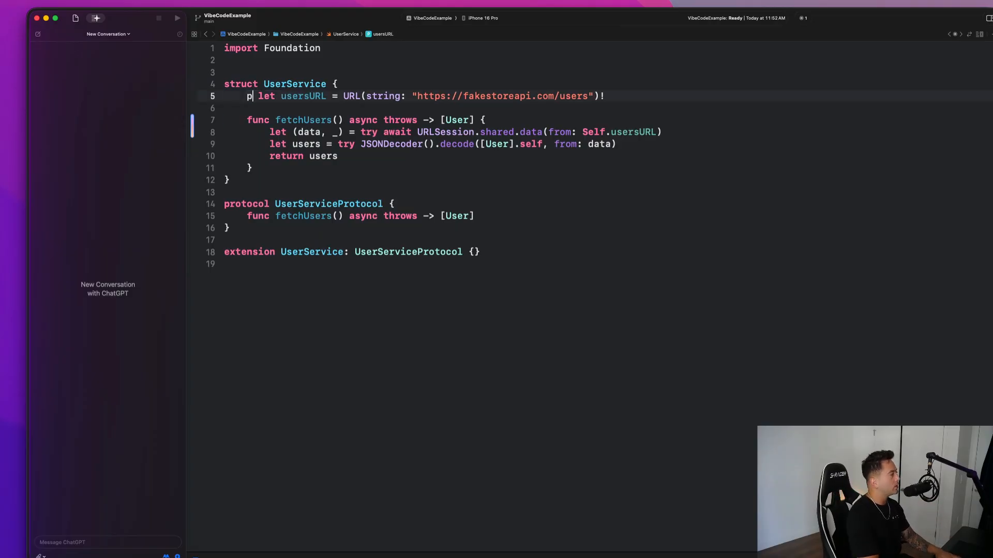
# Step: Make usersURL private and select the protocol name in the empty extension for moving
pyautogui.write('rivate')
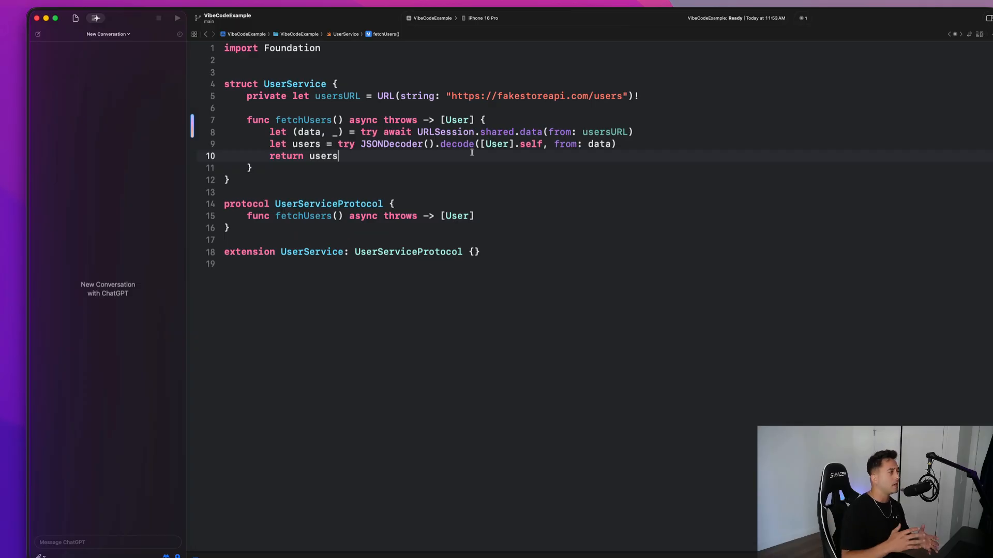
pyautogui.moveTo(362, 164)
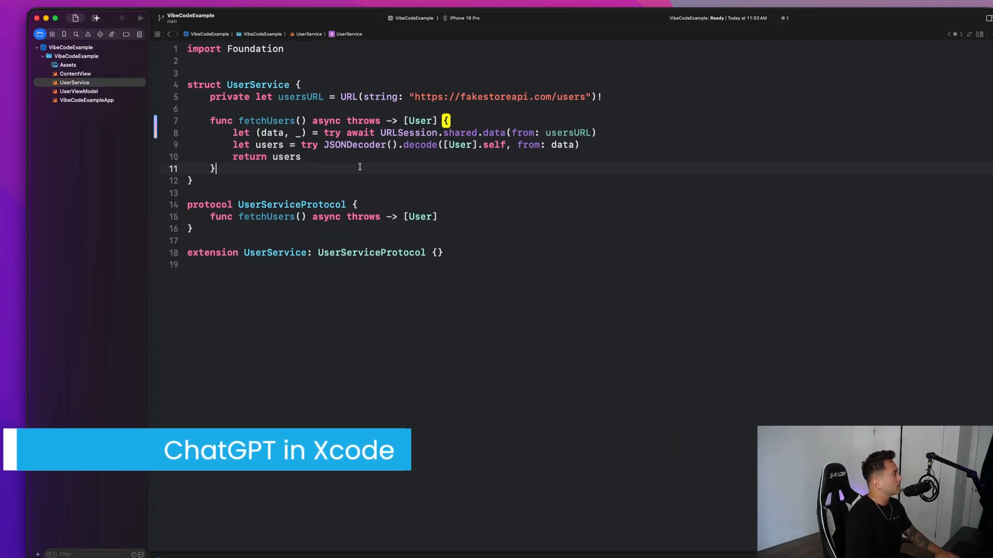
pyautogui.click(251, 264)
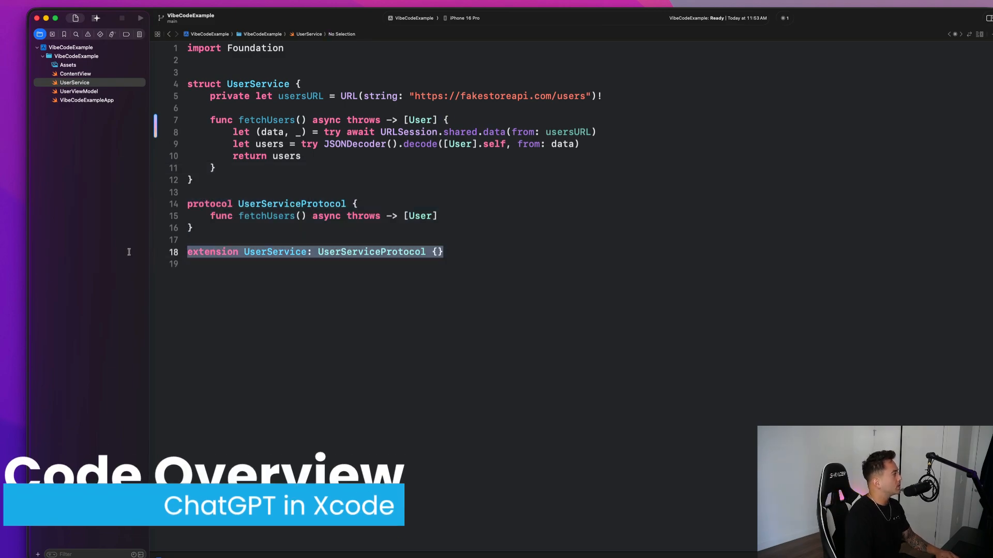
pyautogui.doubleClick(371, 252)
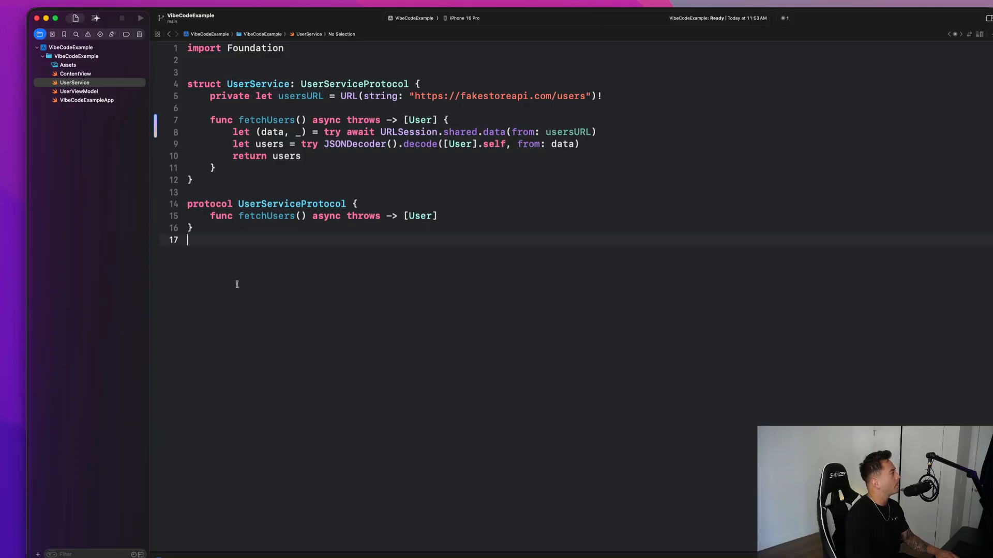
# Step: Open UserViewModel.swift and insert a blank line between 'error = nil' and 'do {'
pyautogui.click(79, 91)
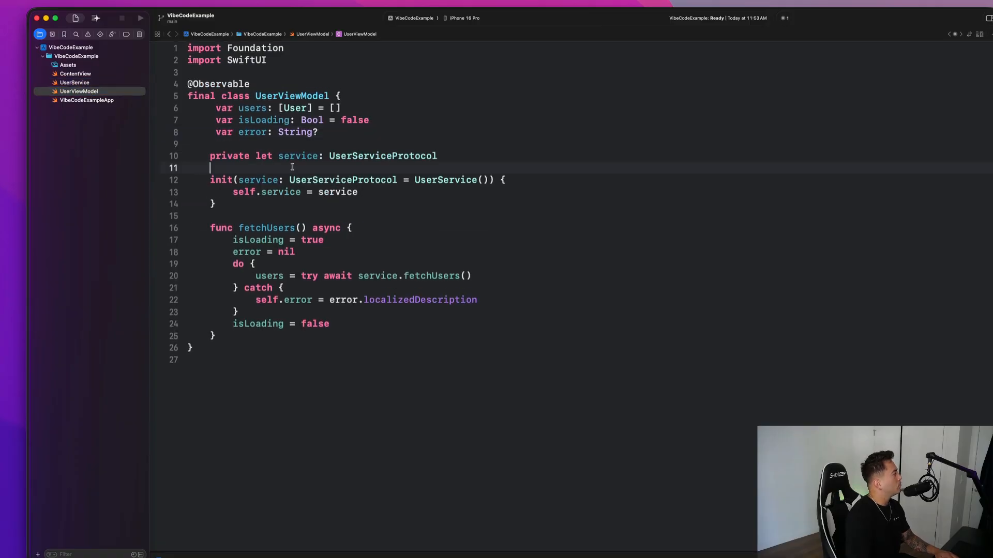
pyautogui.moveTo(187, 144); pyautogui.dragTo(217, 203)
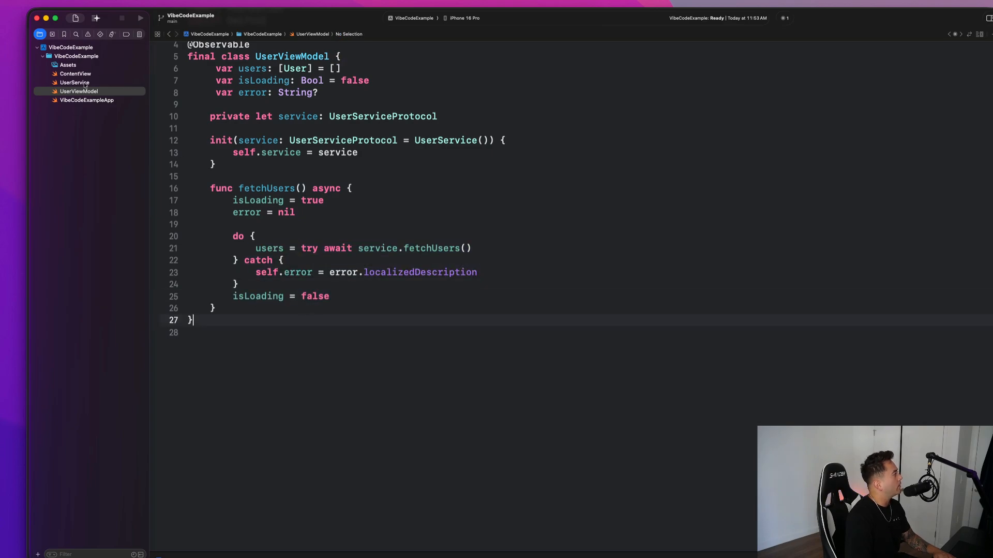
pyautogui.click(75, 73)
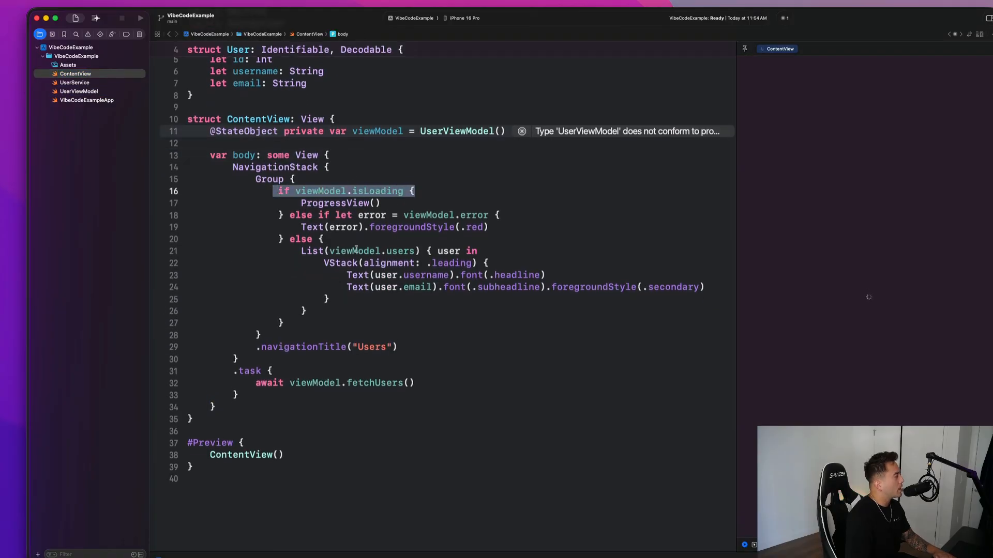
pyautogui.click(373, 262)
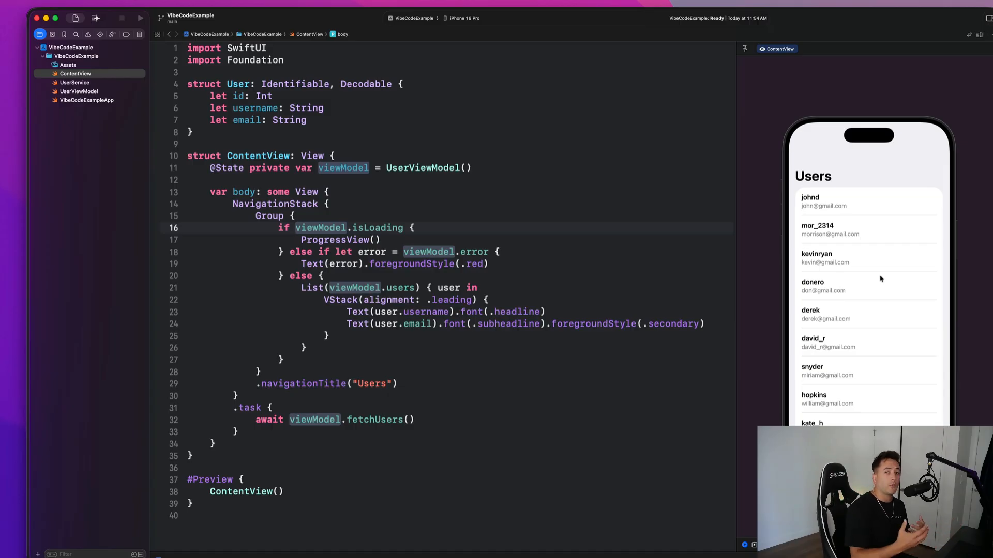
pyautogui.moveTo(858, 284)
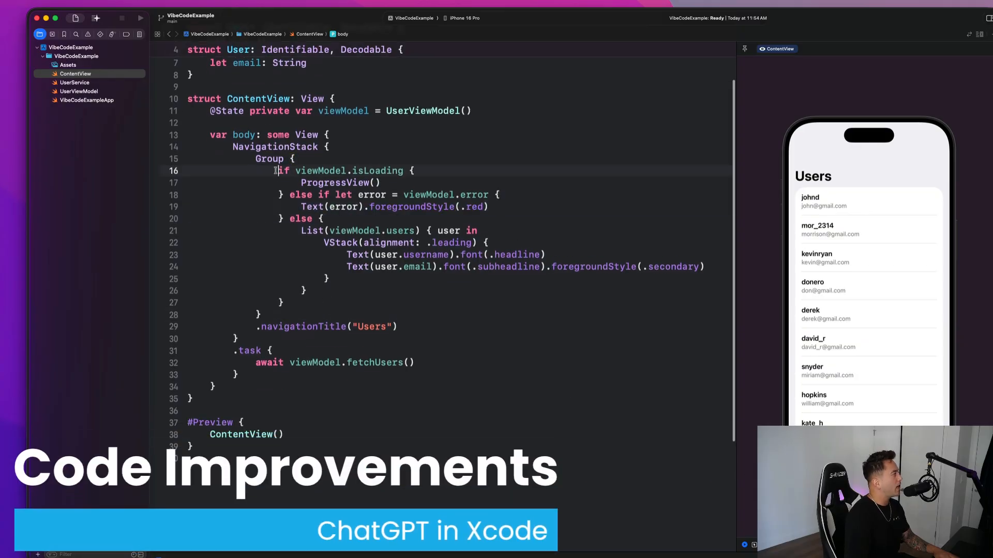
# Step: Select the if/else loading blocks and ask ChatGPT to implement a content loading state enum
pyautogui.moveTo(276, 170); pyautogui.dragTo(323, 218)
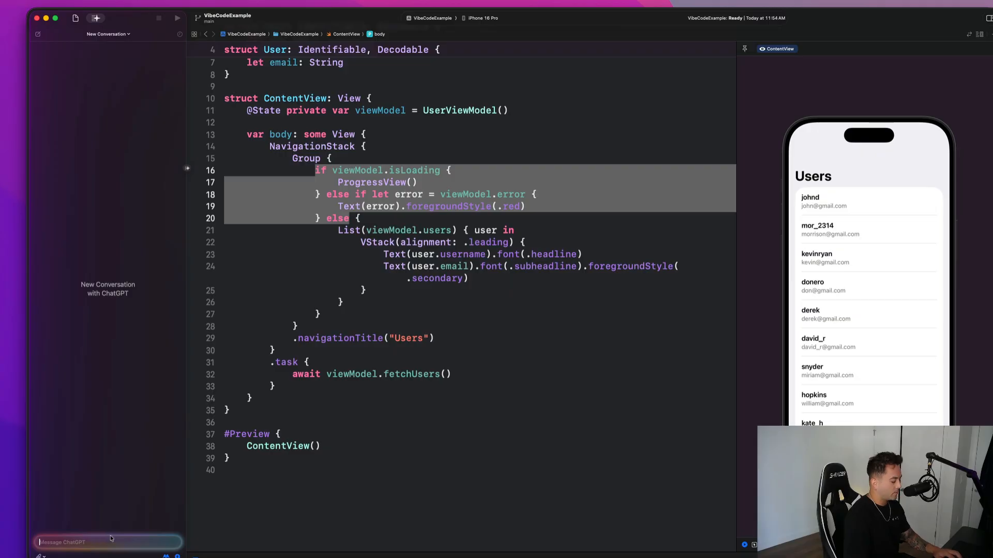
pyautogui.write("I don't like")
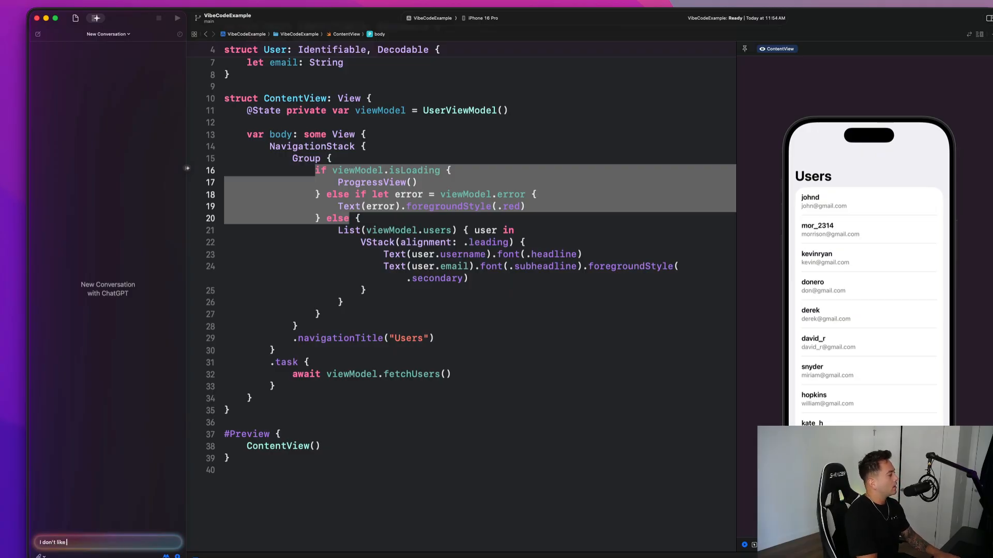
pyautogui.write('the if and else if blocks here, lets')
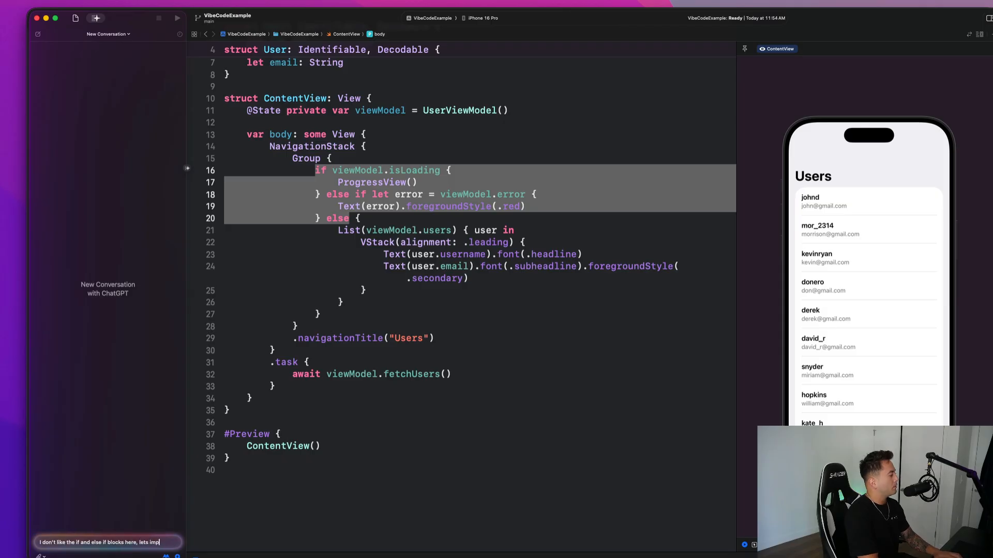
pyautogui.write('implement a content loading')
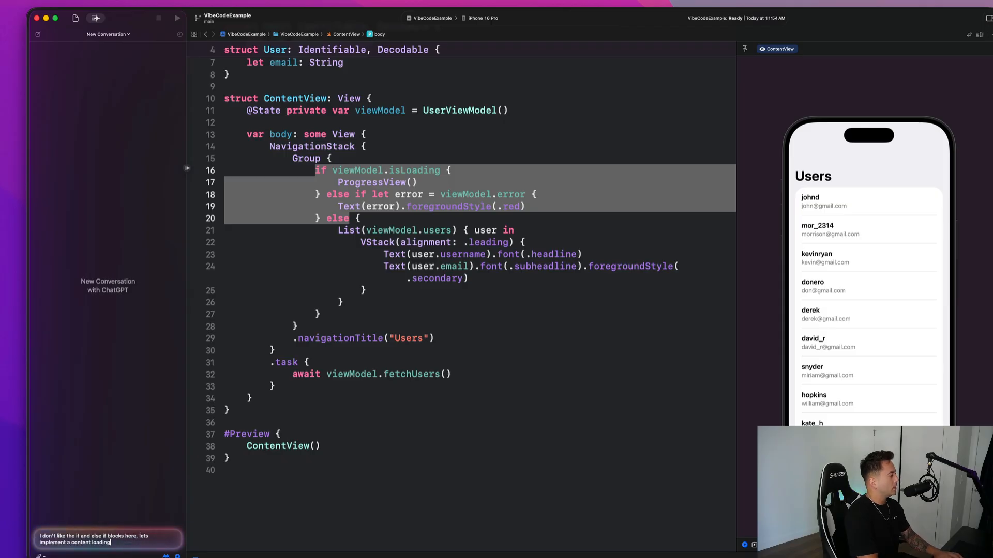
pyautogui.write('state enum')
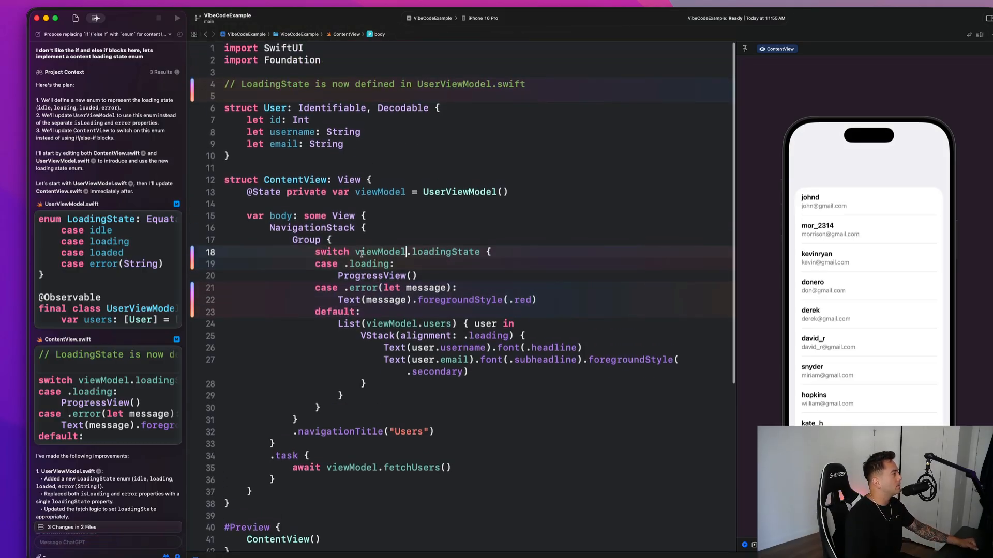
# Step: Select loadingState in the switch and review the LoadingState enum in UserViewModel
pyautogui.doubleClick(445, 252)
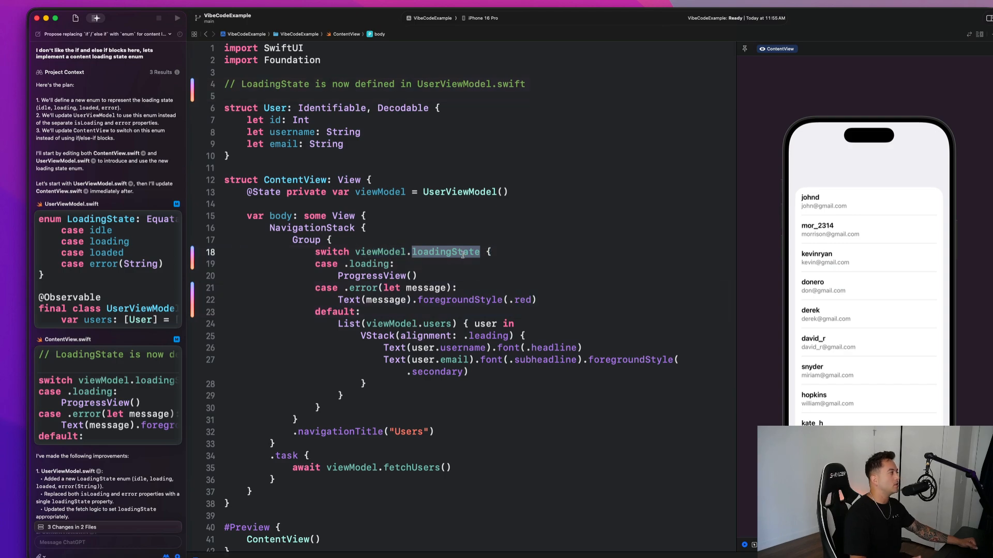
pyautogui.moveTo(282, 248); pyautogui.dragTo(342, 431)
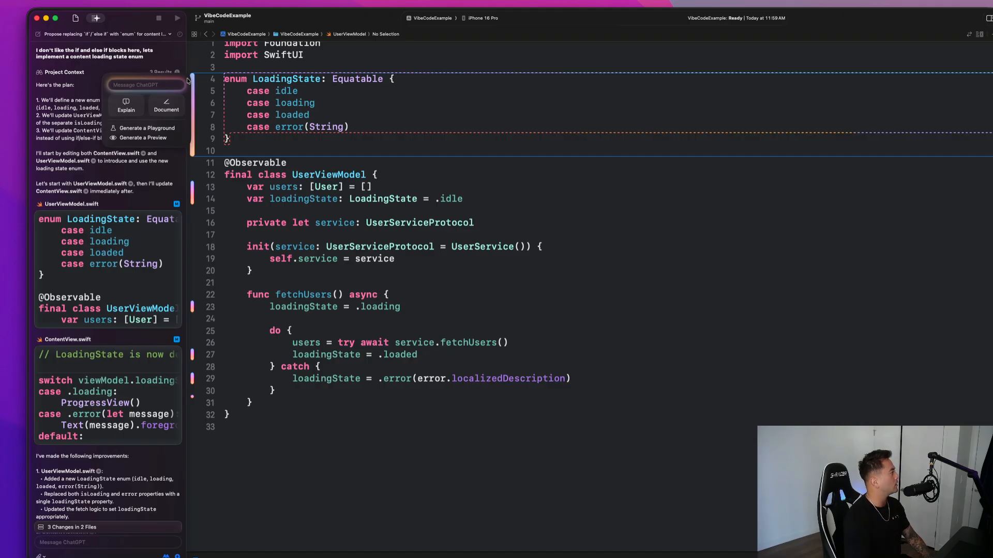
pyautogui.moveTo(139, 104)
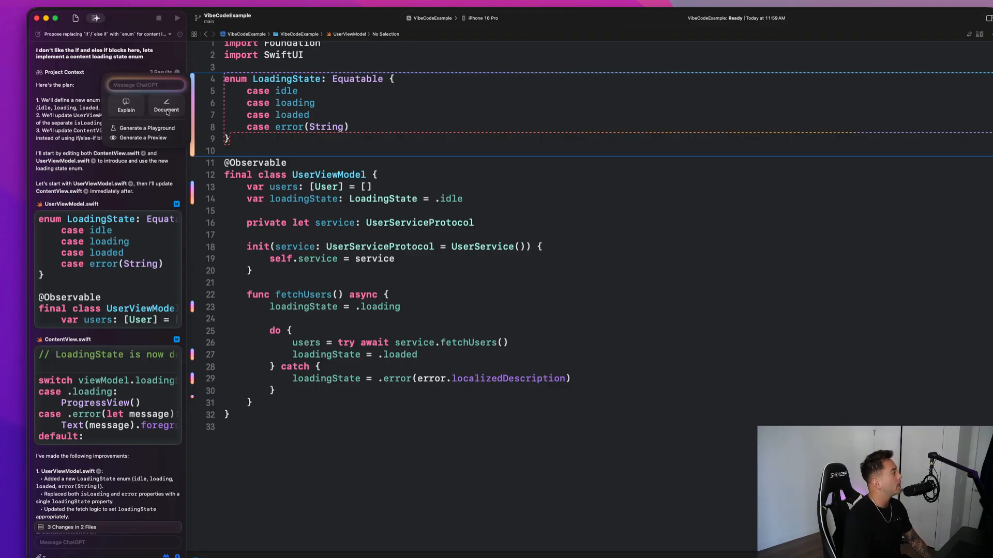
pyautogui.moveTo(160, 141)
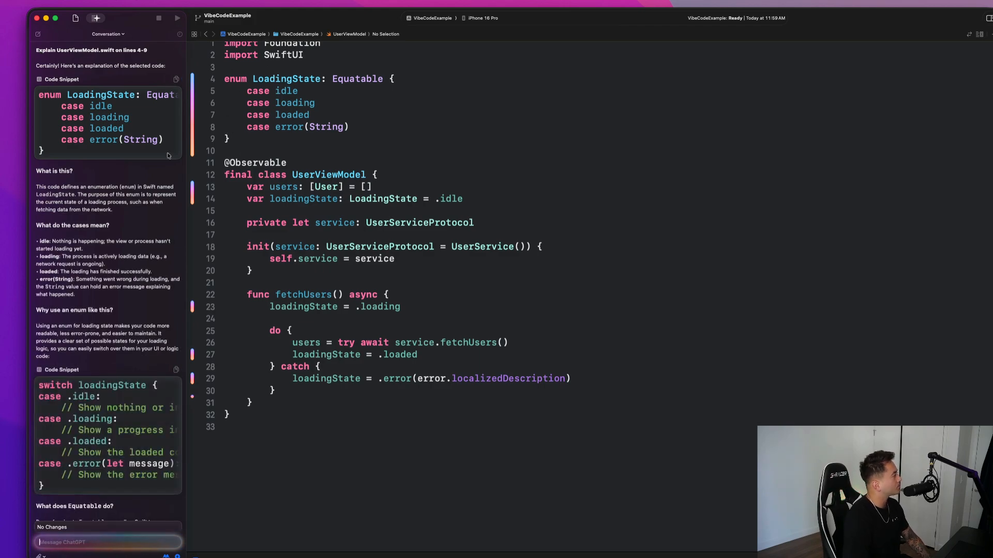
# Step: Scroll through ChatGPT's LoadingState explanation covering enum use and Equatable conformance
pyautogui.scroll(-3)
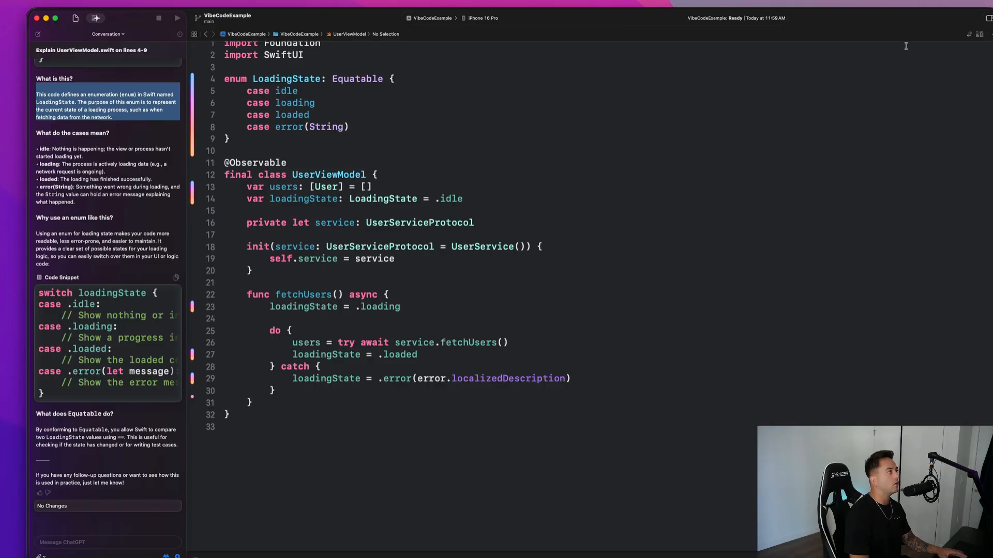
pyautogui.moveTo(890, 18)
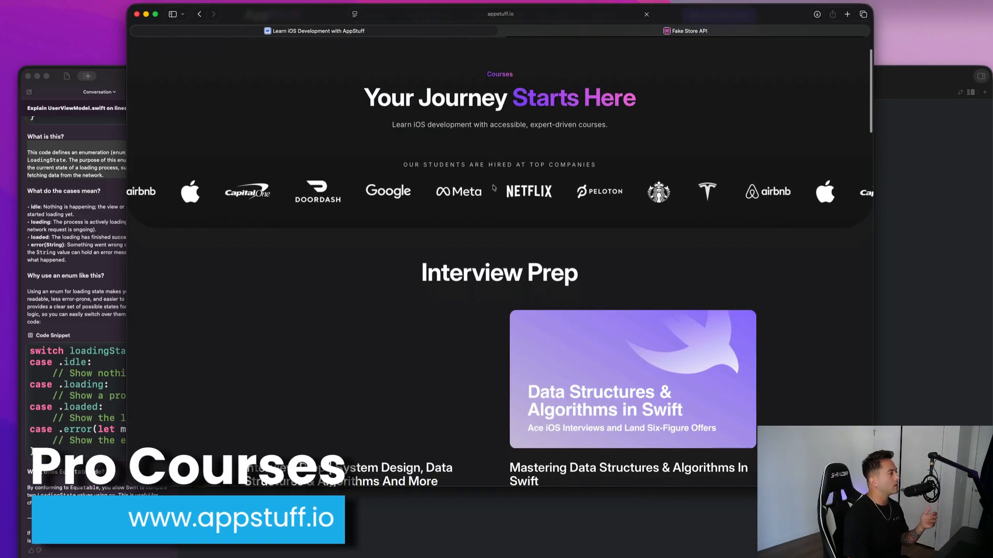
# Step: Browse the AppStuff course listings, then open the Become a Member pricing page
pyautogui.scroll(-3)
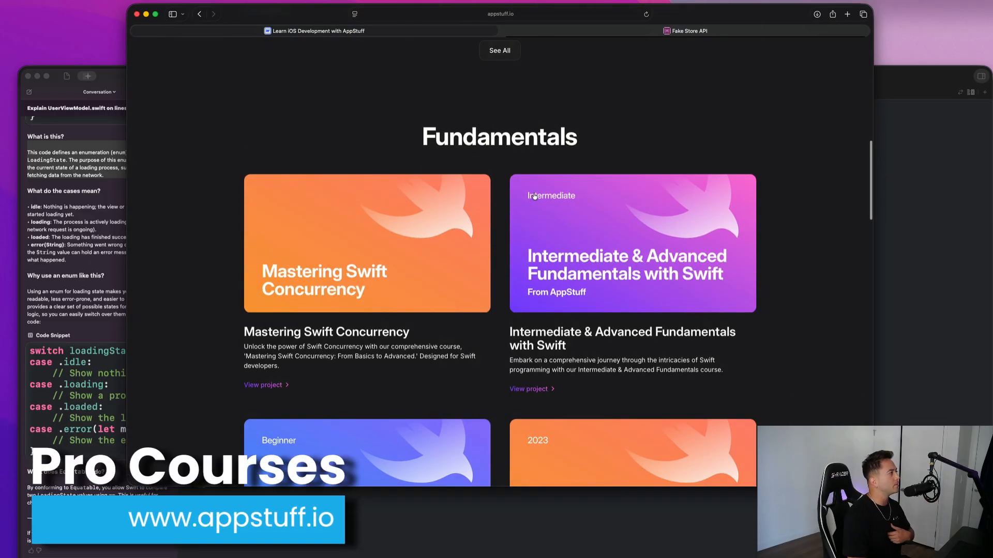
pyautogui.scroll(-3)
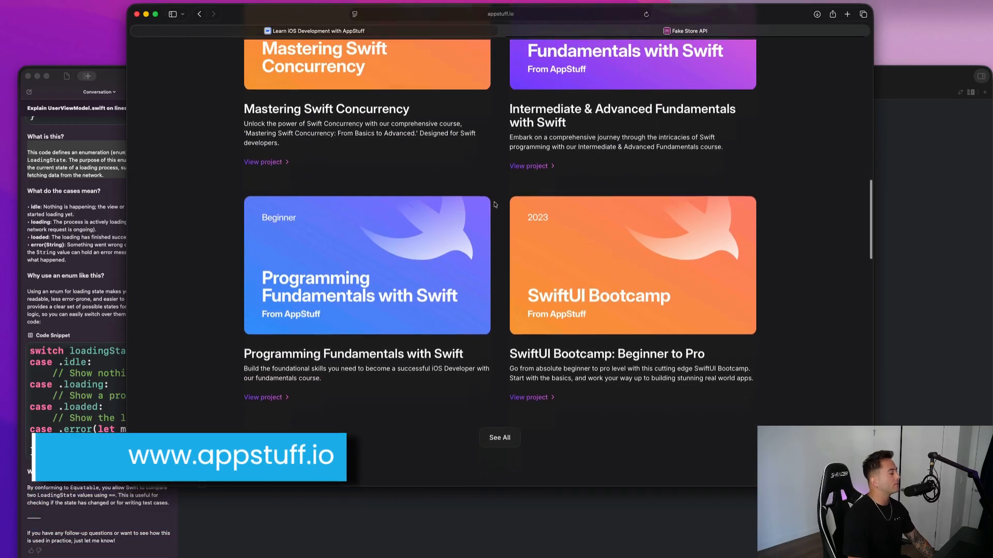
pyautogui.scroll(3)
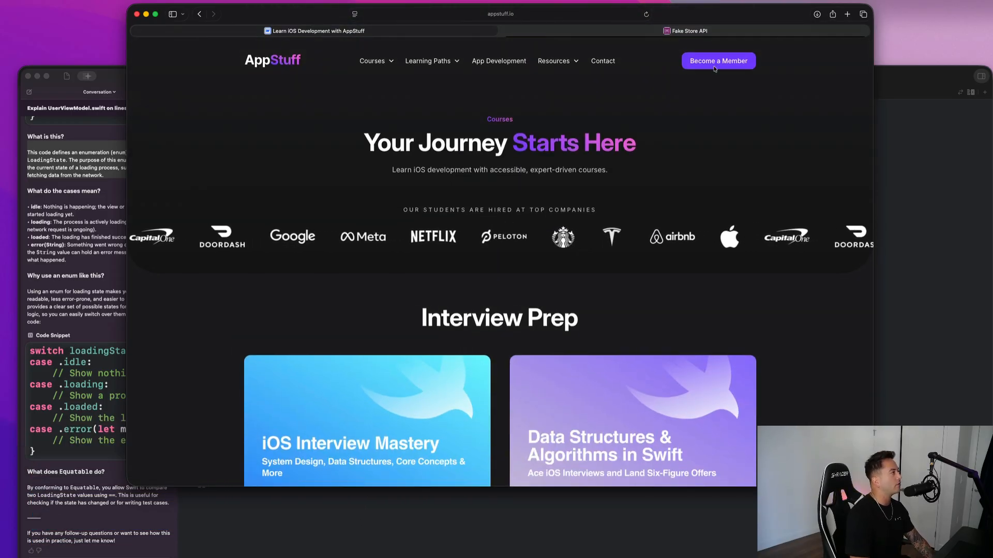
pyautogui.click(718, 60)
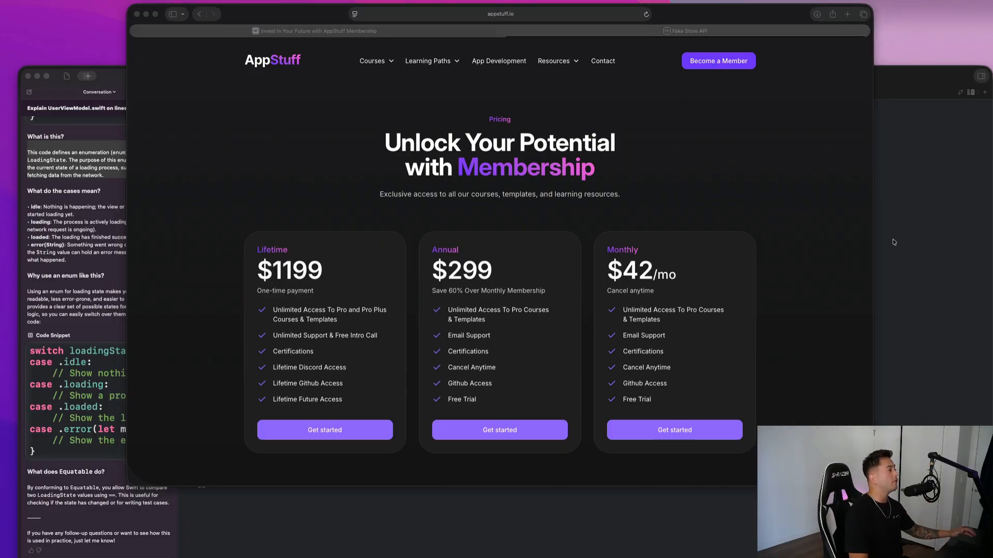
pyautogui.moveTo(660, 265)
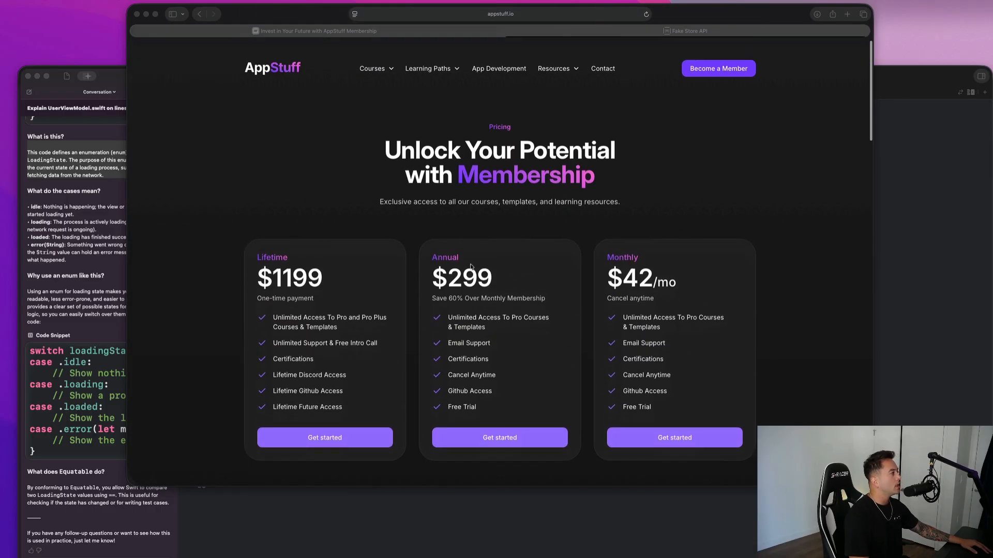
pyautogui.scroll(-3)
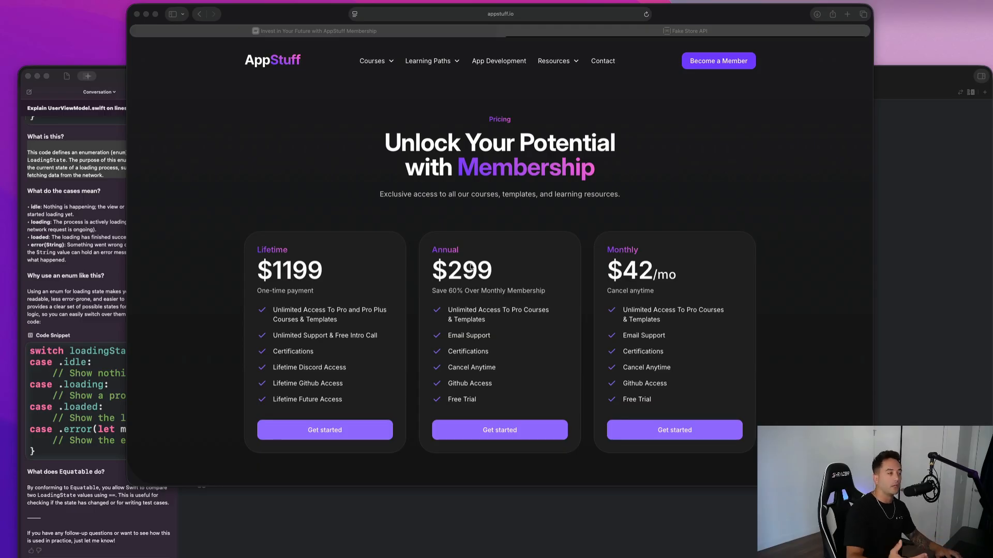
pyautogui.moveTo(318, 166)
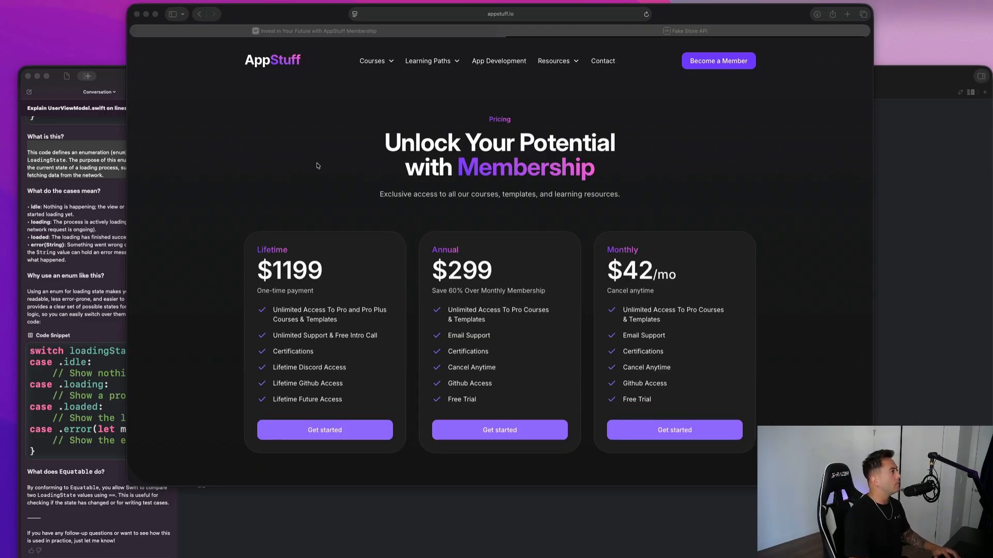